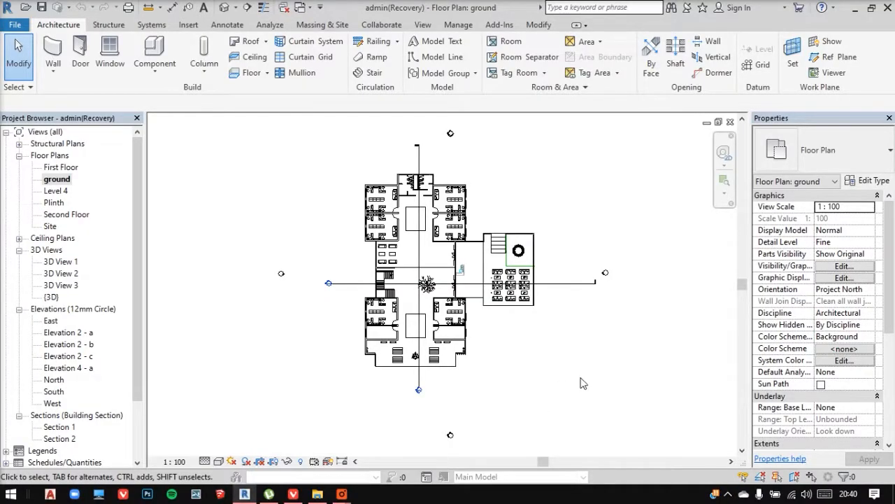
{"action": "mouse_move", "coordinate": [573, 364]}
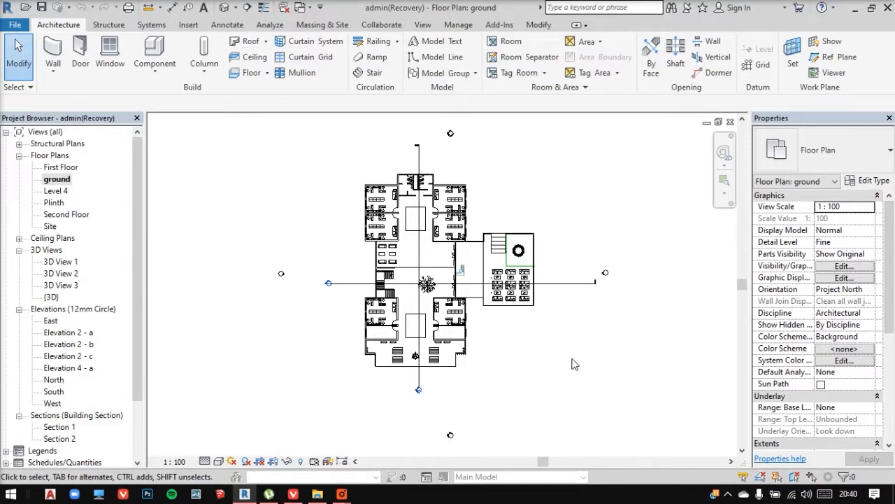
{"action": "mouse_move", "coordinate": [541, 373]}
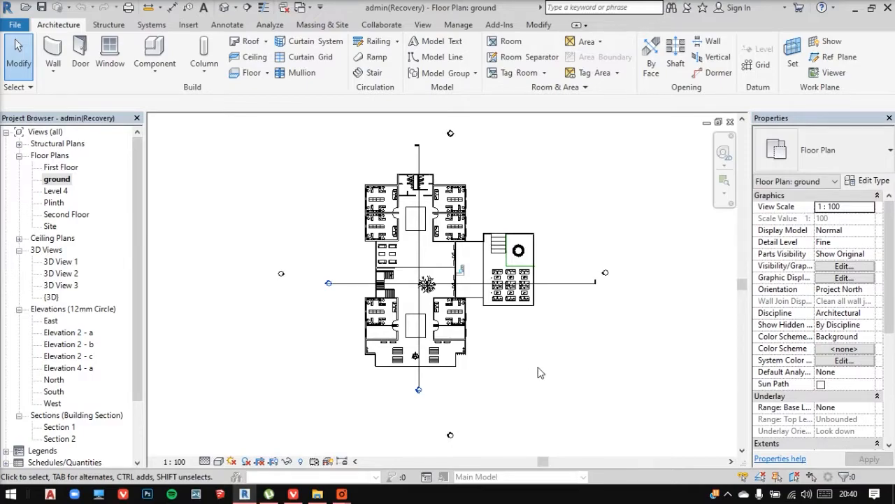
{"action": "mouse_move", "coordinate": [565, 371]}
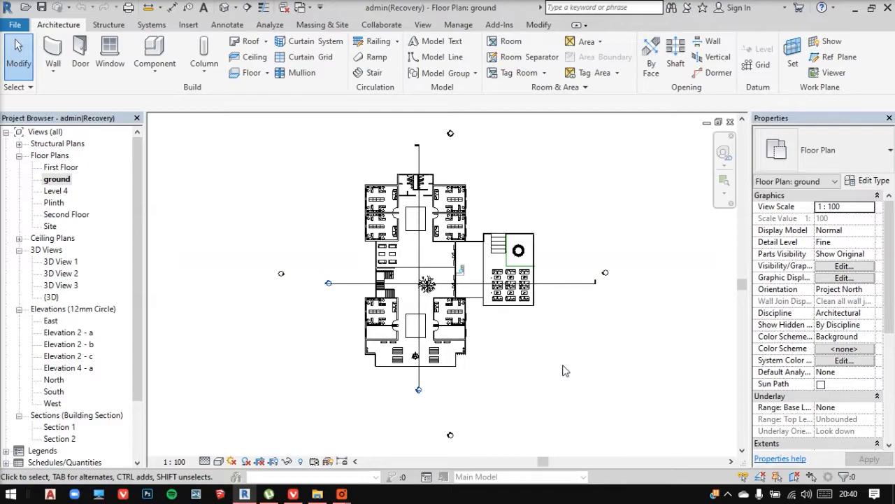
{"action": "mouse_move", "coordinate": [520, 350]}
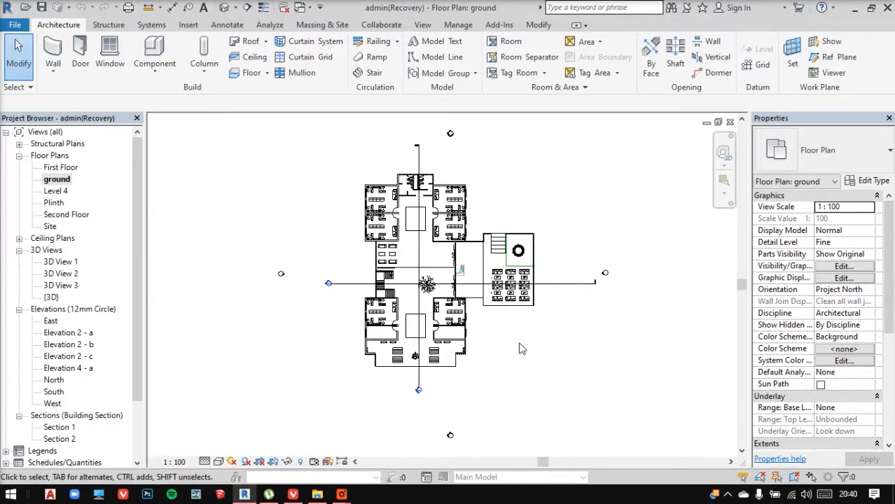
{"action": "mouse_move", "coordinate": [552, 336]}
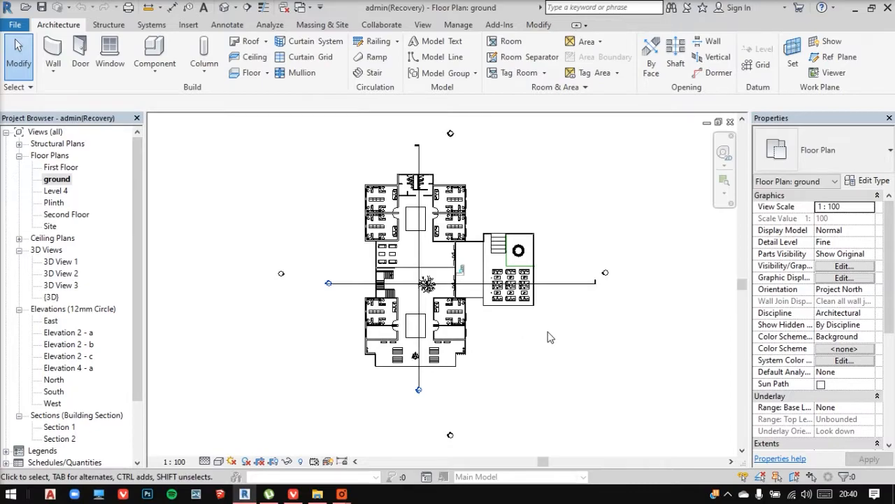
{"action": "mouse_move", "coordinate": [474, 372]}
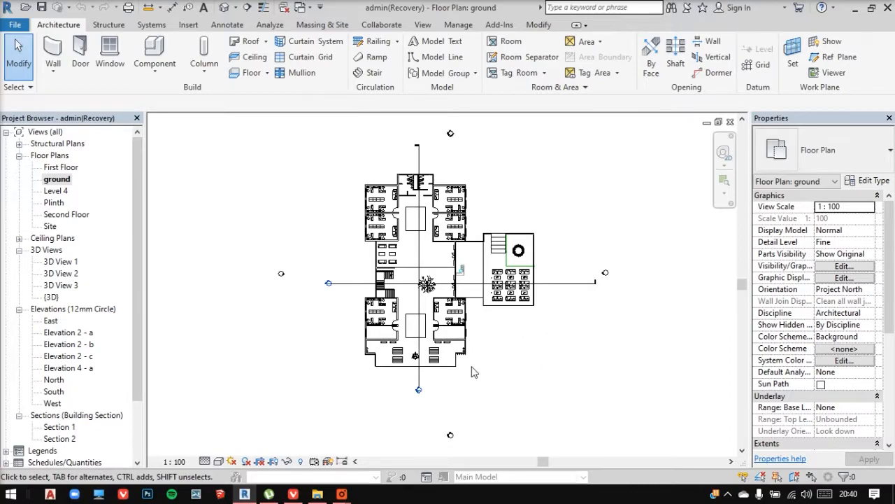
{"action": "mouse_move", "coordinate": [593, 296]}
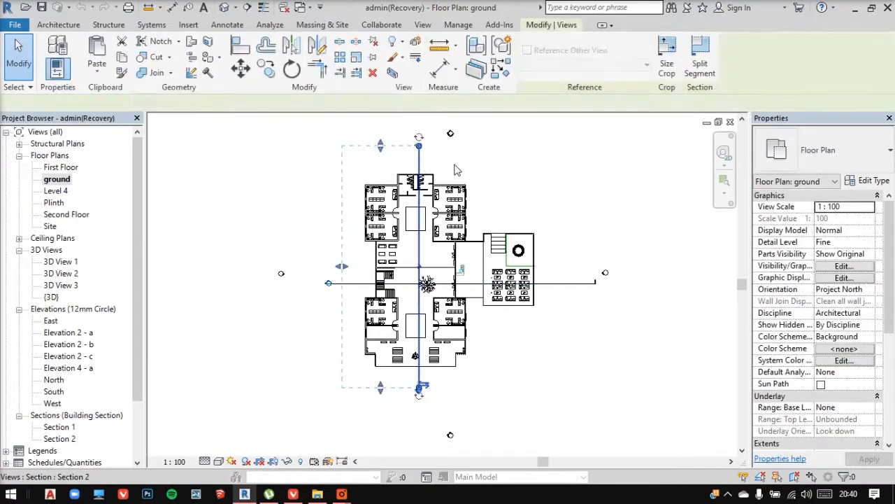
- Review Section 1 and Section 2 from the Project Browser, then switch to the default {3D} view
{"action": "left_click", "coordinate": [59, 25]}
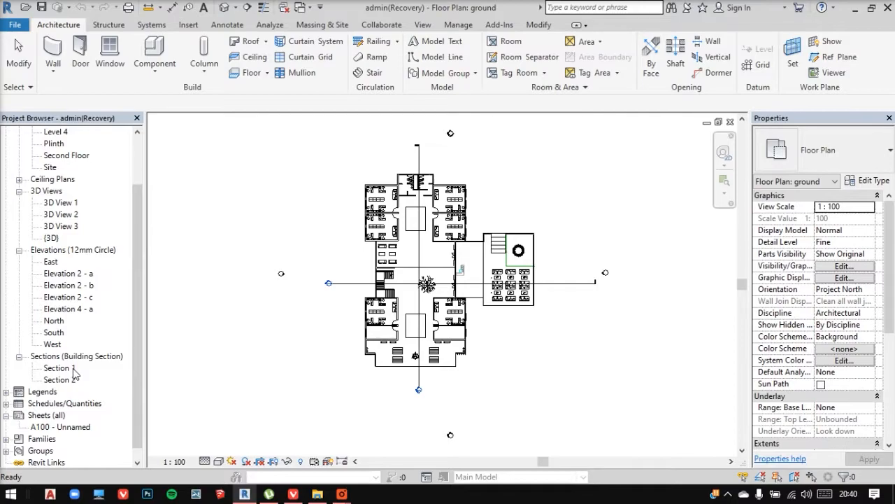
{"action": "double_click", "coordinate": [60, 367]}
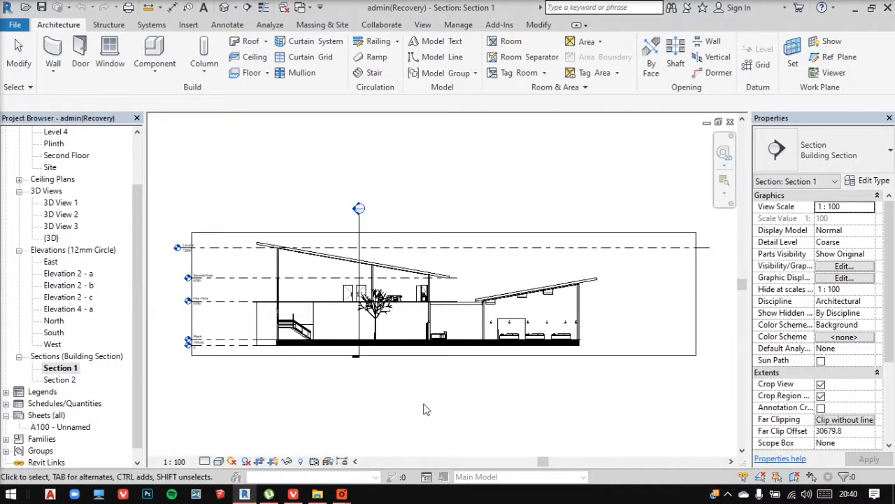
{"action": "mouse_move", "coordinate": [454, 387]}
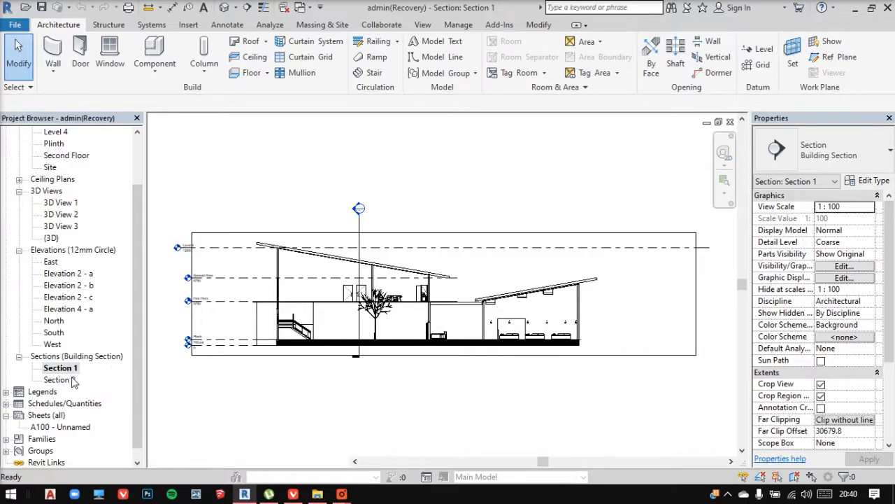
{"action": "double_click", "coordinate": [56, 379]}
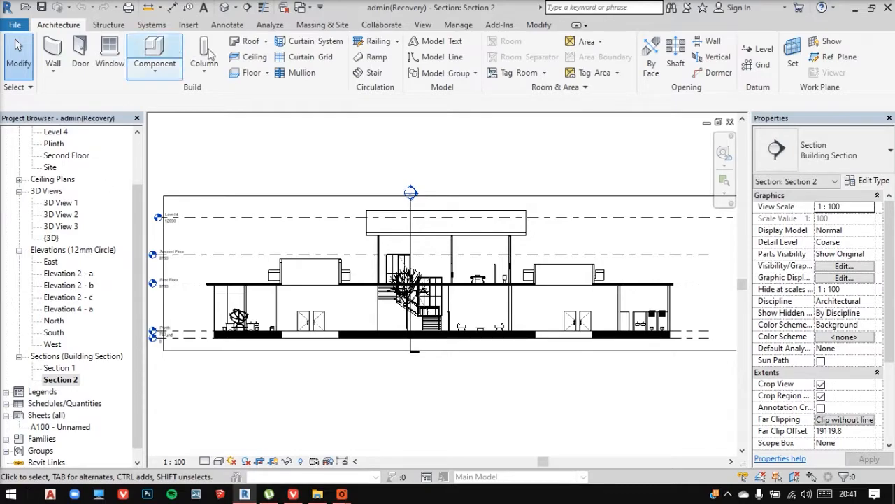
{"action": "double_click", "coordinate": [57, 238]}
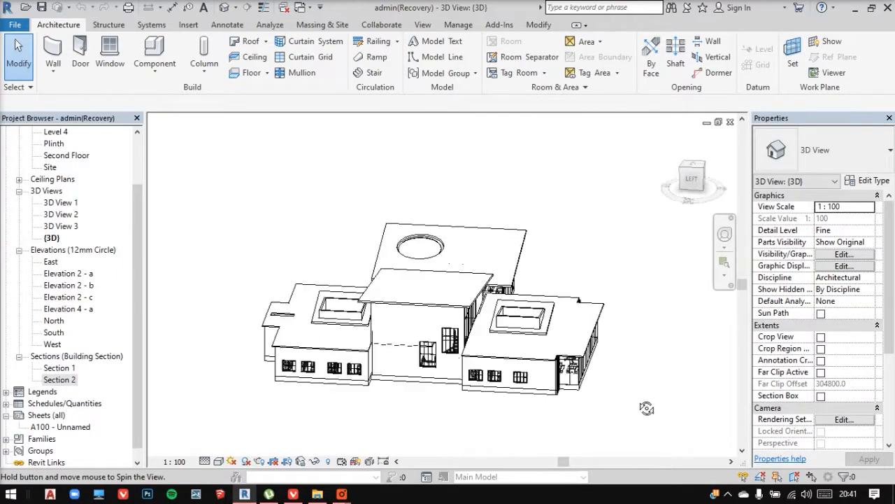
- Orbit the 3D model to an aerial isometric angle looking down on the roofs and courtyard
{"action": "left_click_drag", "start_coordinate": [646, 408], "coordinate": [427, 426]}
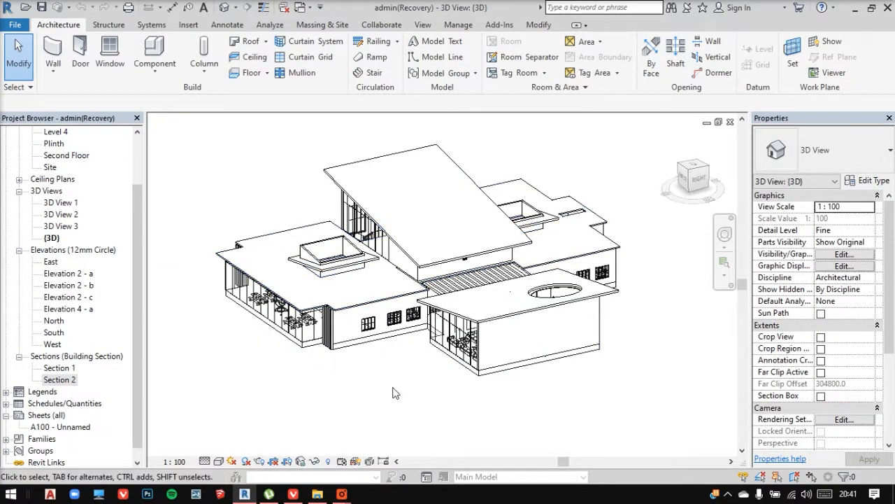
{"action": "left_click_drag", "start_coordinate": [395, 392], "coordinate": [415, 405]}
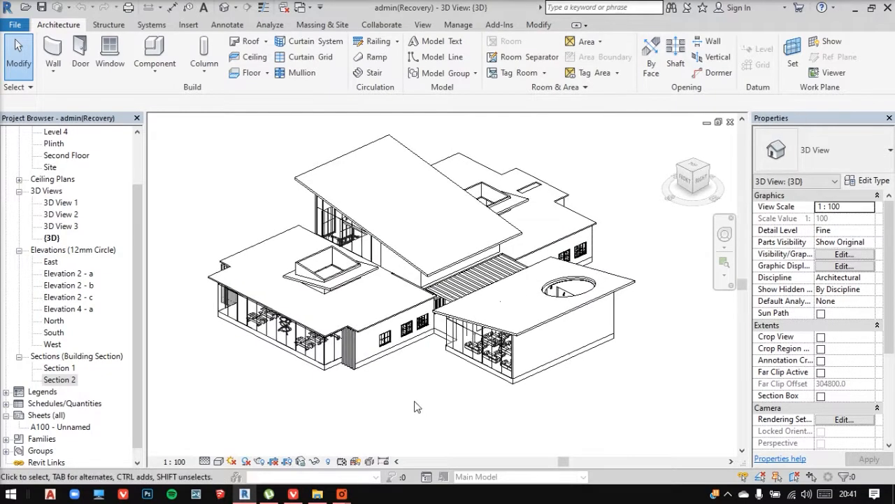
{"action": "mouse_move", "coordinate": [846, 409]}
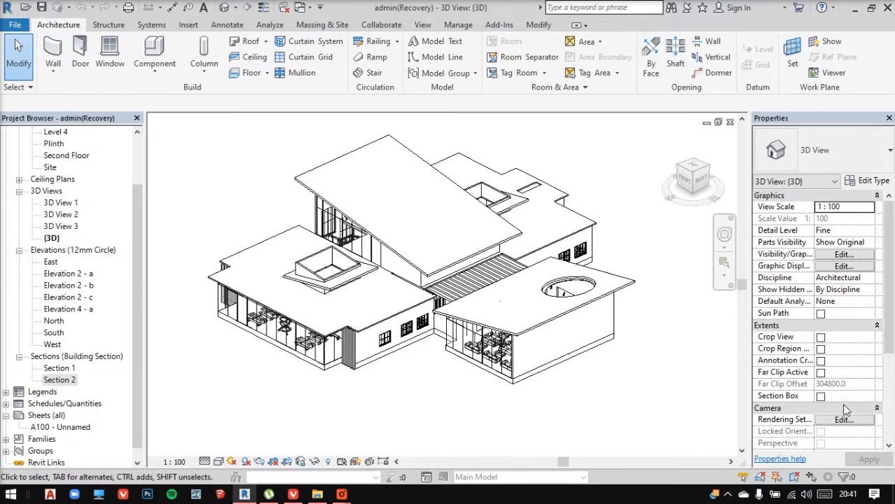
{"action": "mouse_move", "coordinate": [745, 179]}
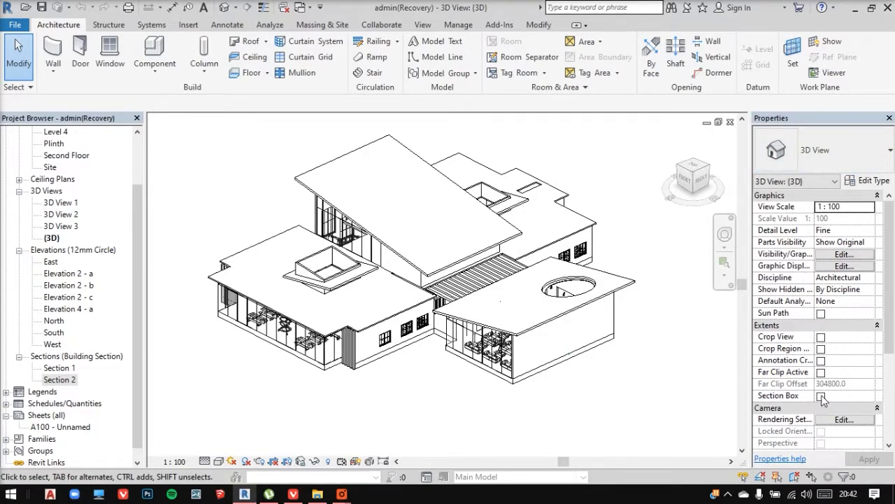
- Enable Section Box in Properties, zoom out 2x and fit the box around the building
{"action": "left_click", "coordinate": [822, 395]}
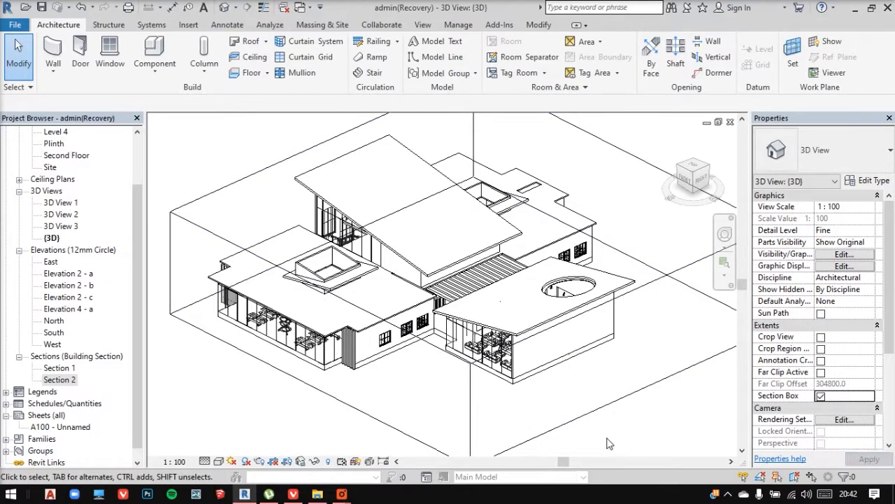
{"action": "right_click", "coordinate": [610, 442]}
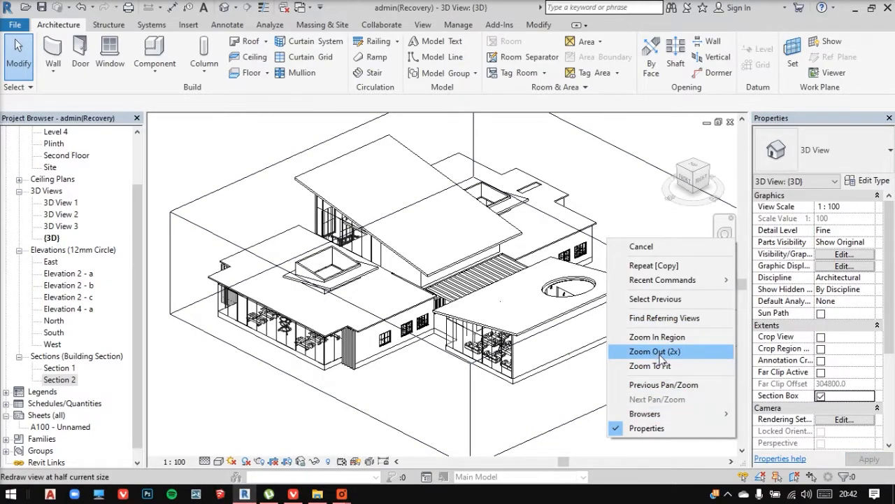
{"action": "left_click", "coordinate": [655, 352]}
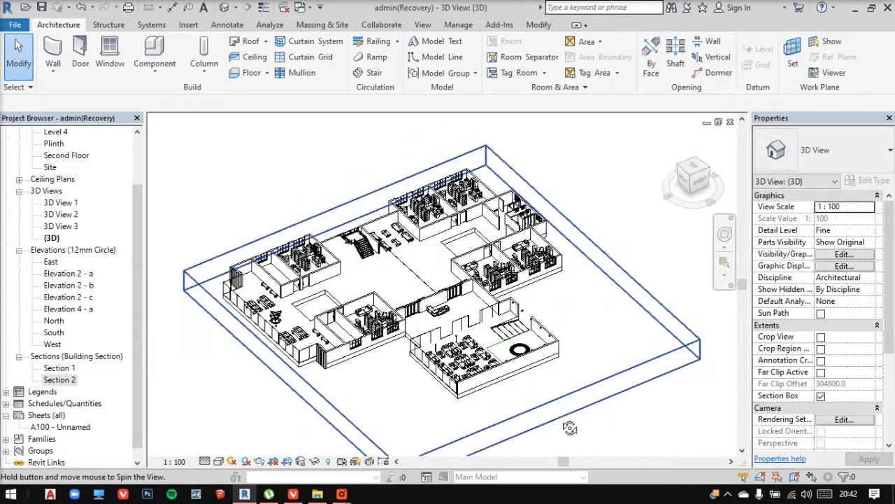
{"action": "left_click_drag", "start_coordinate": [571, 427], "coordinate": [637, 406]}
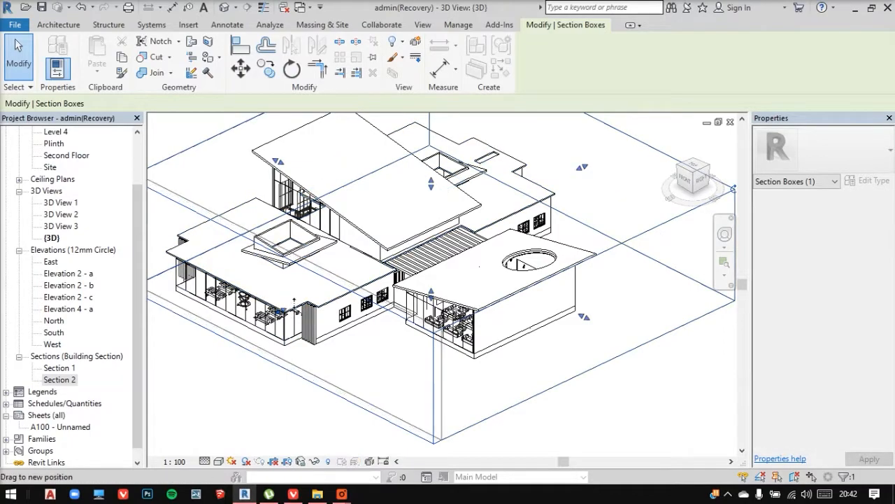
- Drag the section box grip into the building and orbit to face the cut interior side-on
{"action": "left_click_drag", "start_coordinate": [294, 301], "coordinate": [361, 273]}
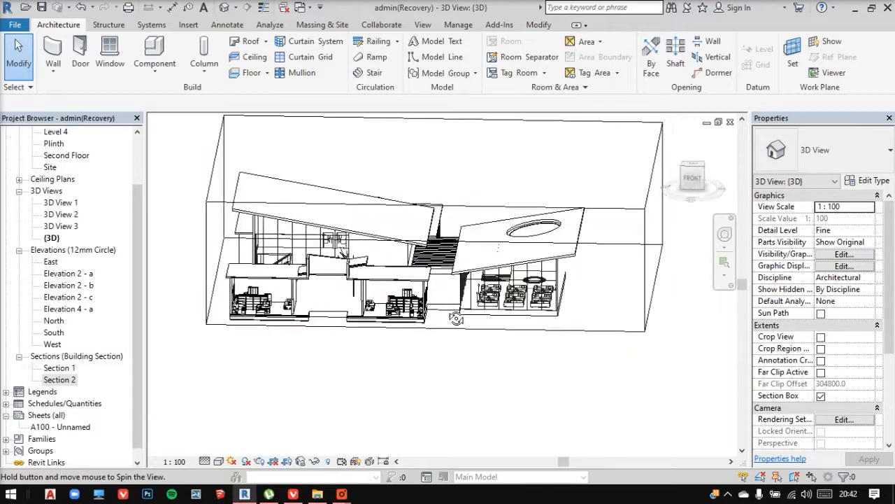
{"action": "left_click_drag", "start_coordinate": [457, 319], "coordinate": [363, 375]}
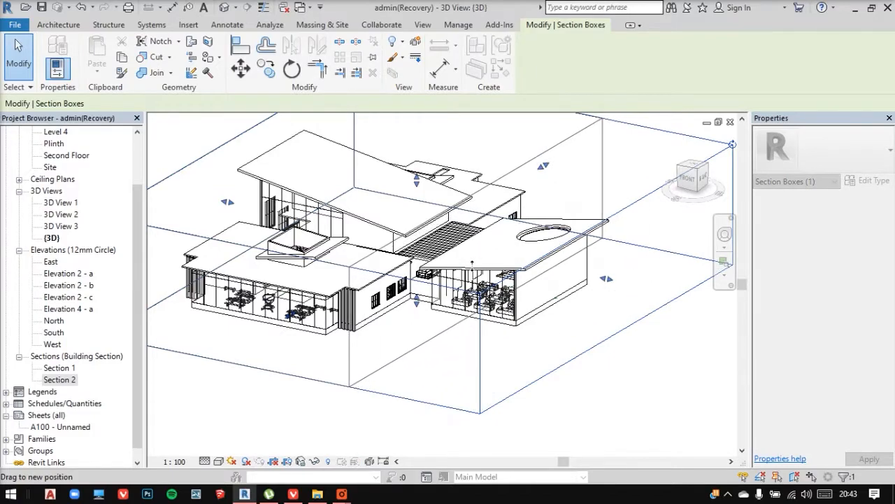
{"action": "left_click", "coordinate": [59, 25]}
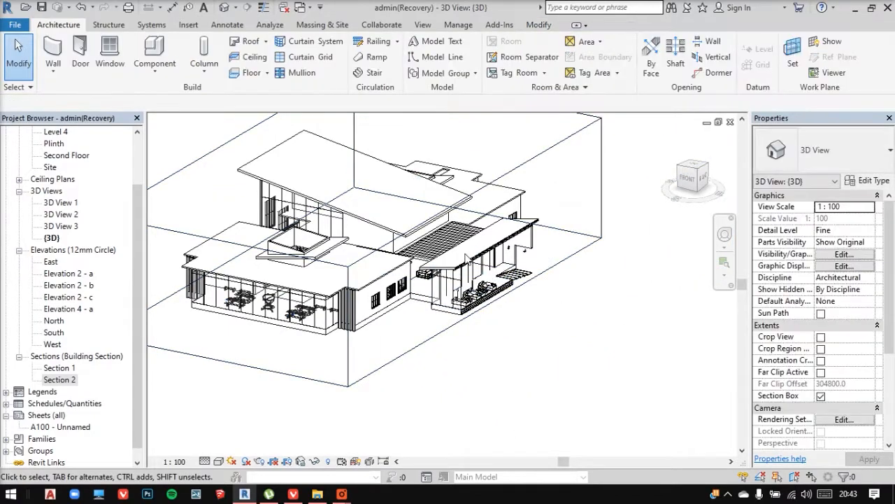
{"action": "left_click", "coordinate": [464, 268]}
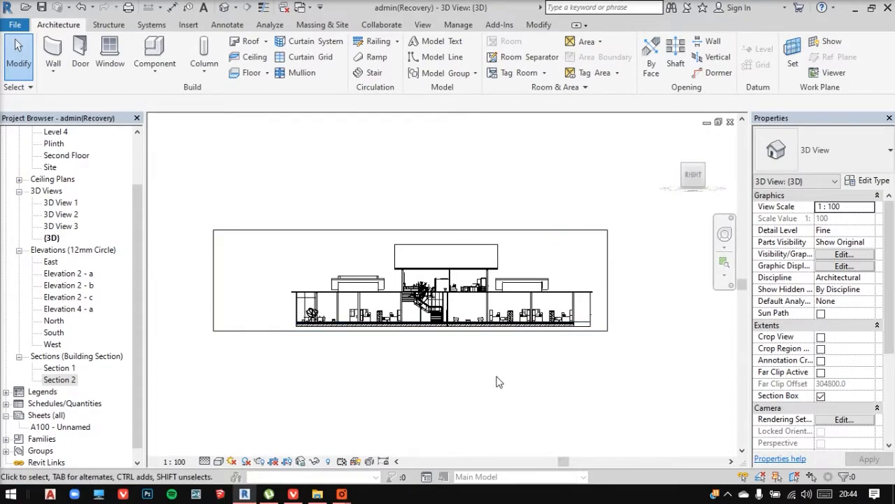
- Zoom the cut 3D section to fill the view and check the tree beside the stair
{"action": "right_click", "coordinate": [500, 382]}
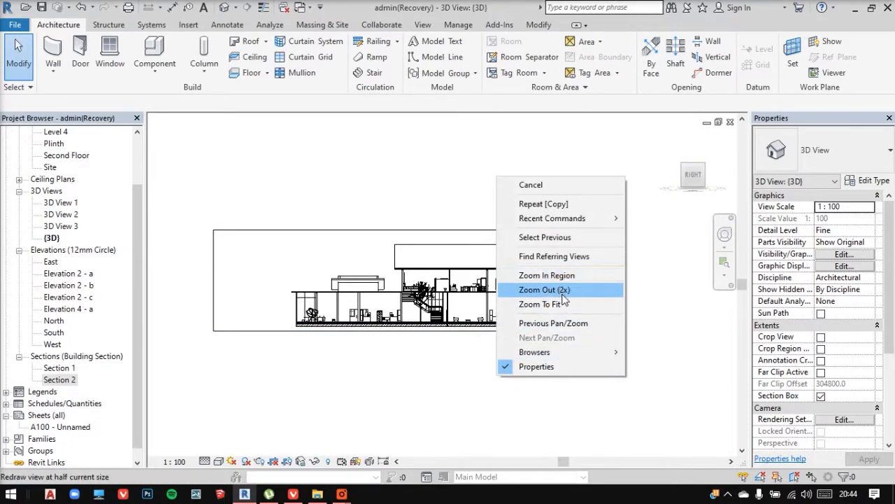
{"action": "left_click", "coordinate": [544, 290]}
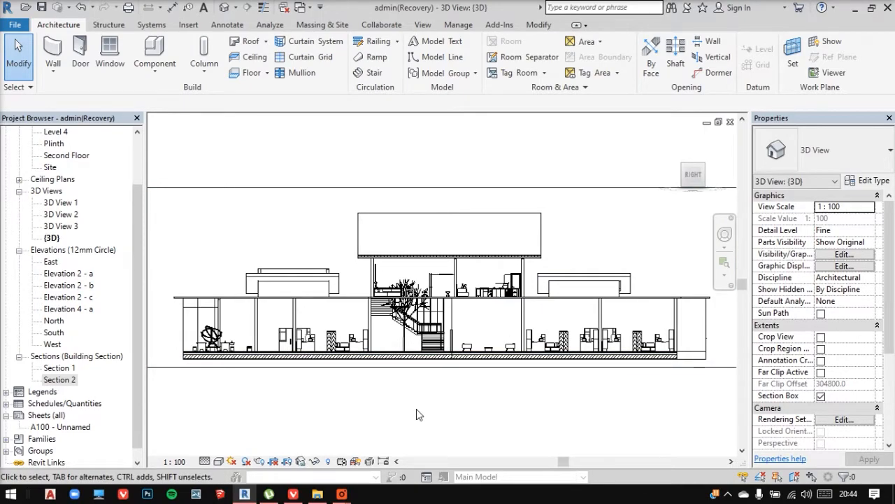
{"action": "mouse_move", "coordinate": [411, 428]}
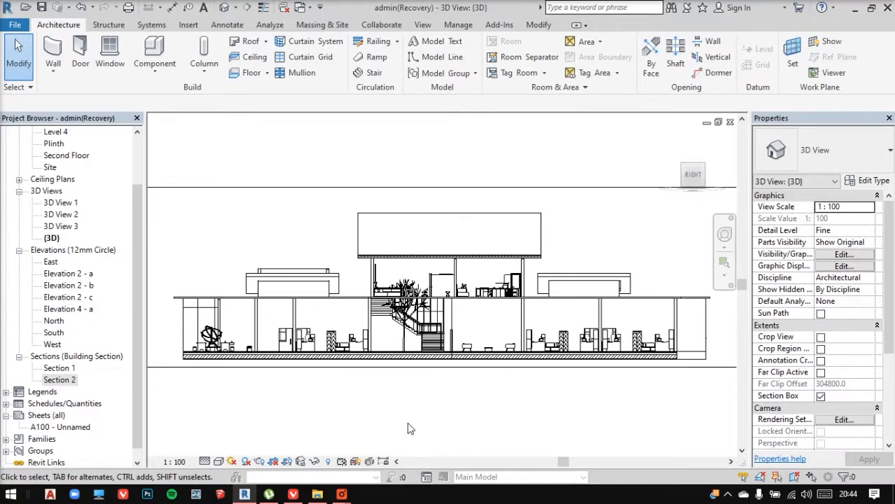
{"action": "left_click", "coordinate": [405, 308]}
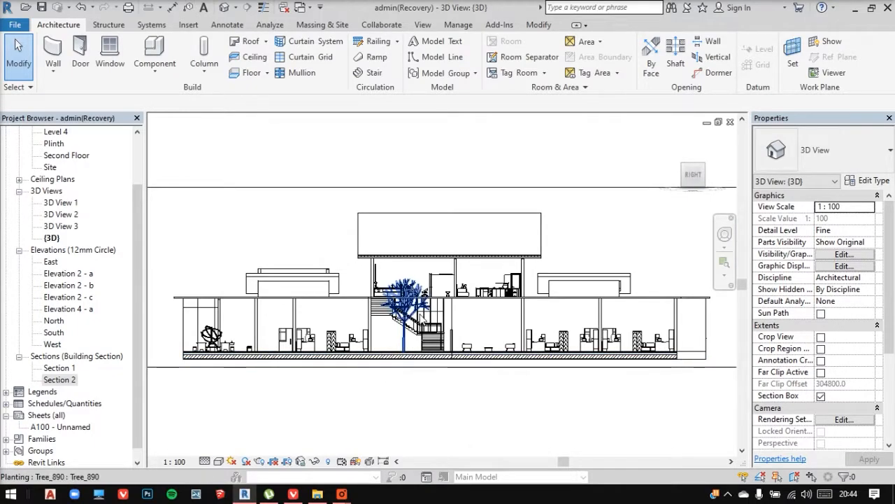
{"action": "left_click", "coordinate": [525, 315]}
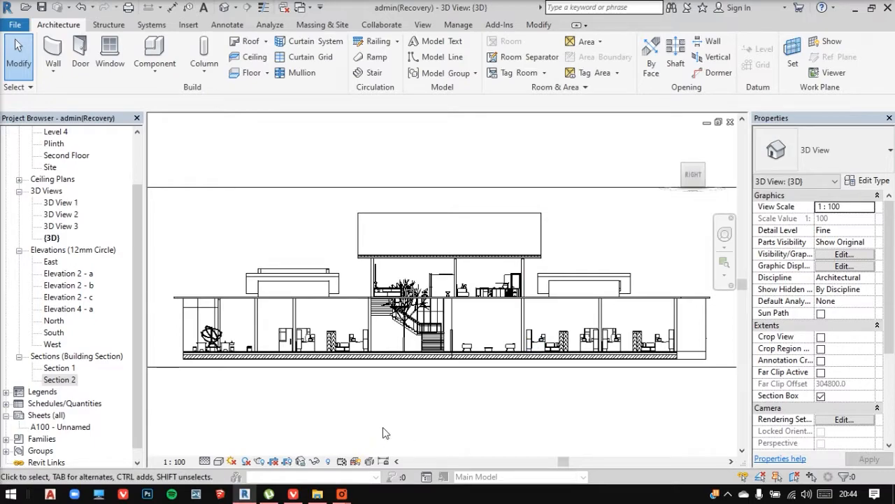
{"action": "mouse_move", "coordinate": [392, 419]}
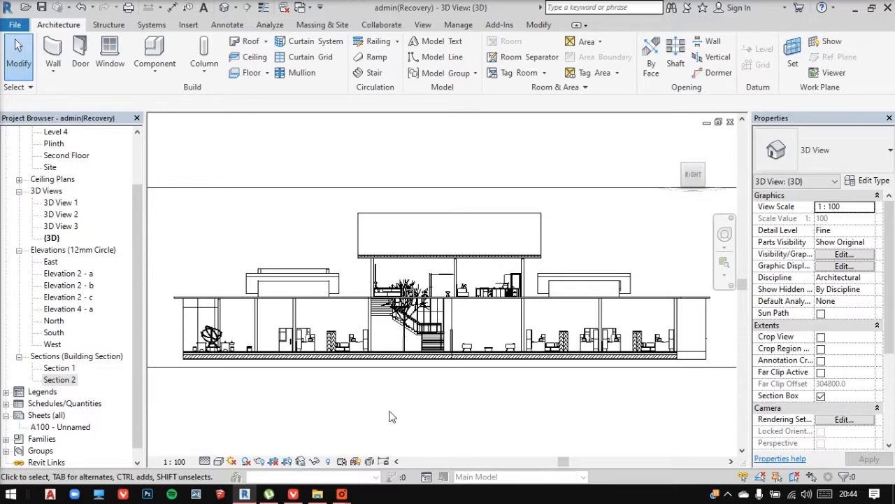
{"action": "mouse_move", "coordinate": [319, 250]}
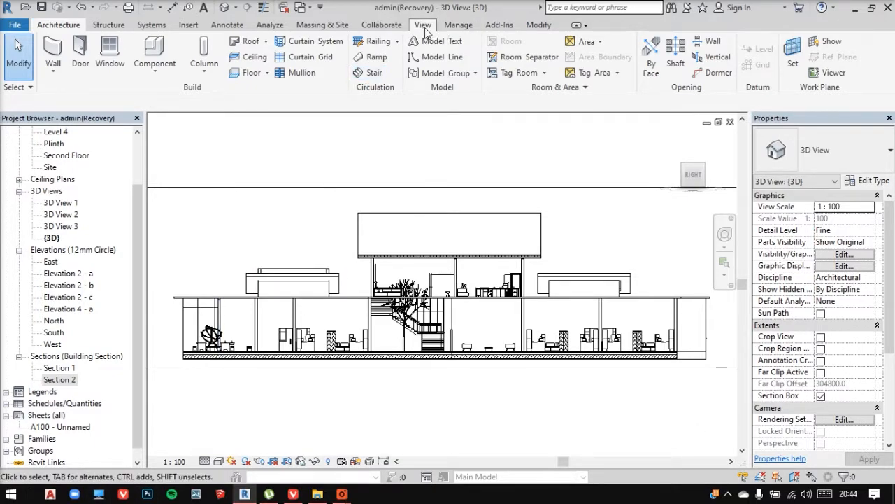
- Open the Plinth floor plan and list the 3D View creation options on the View ribbon
{"action": "left_click", "coordinate": [423, 25]}
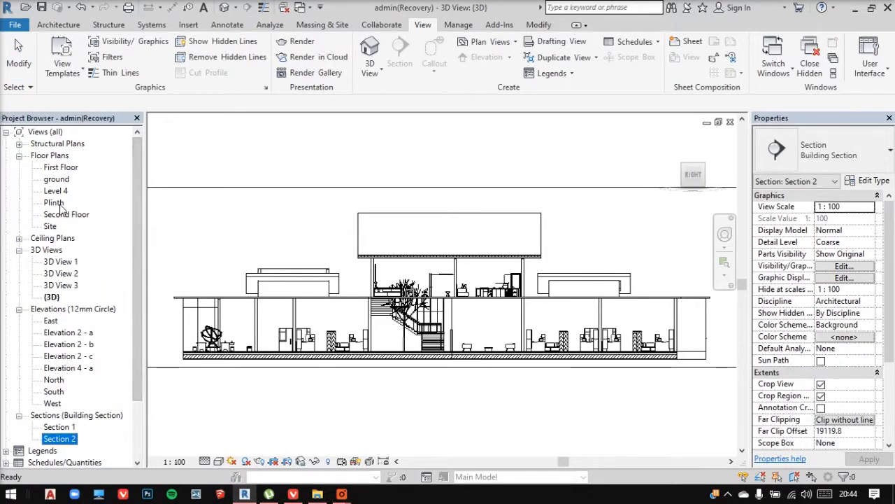
{"action": "left_click", "coordinate": [53, 202]}
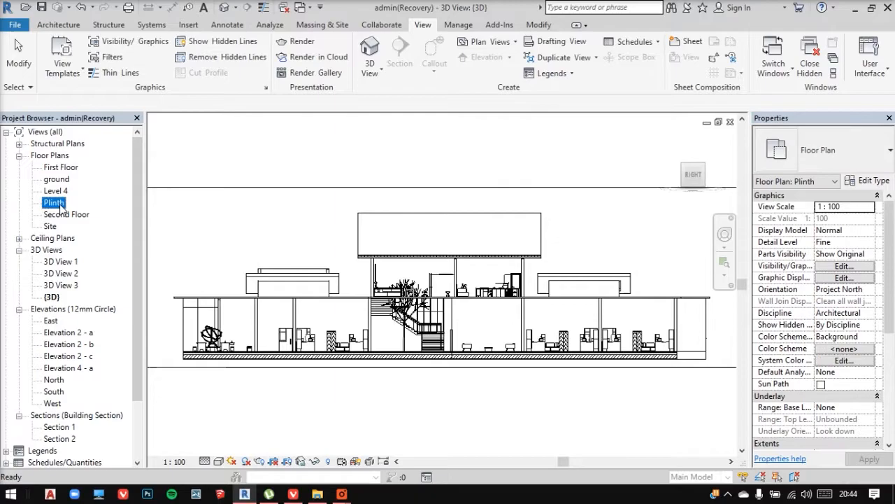
{"action": "double_click", "coordinate": [53, 203]}
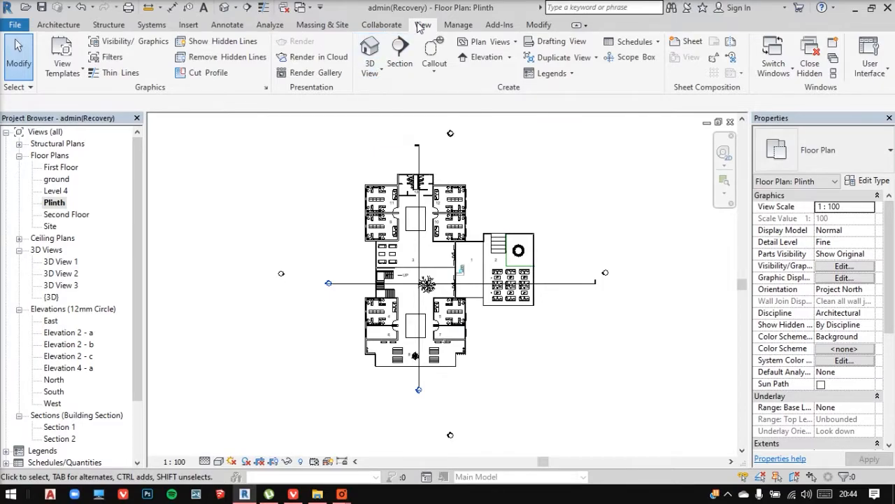
{"action": "left_click", "coordinate": [370, 55]}
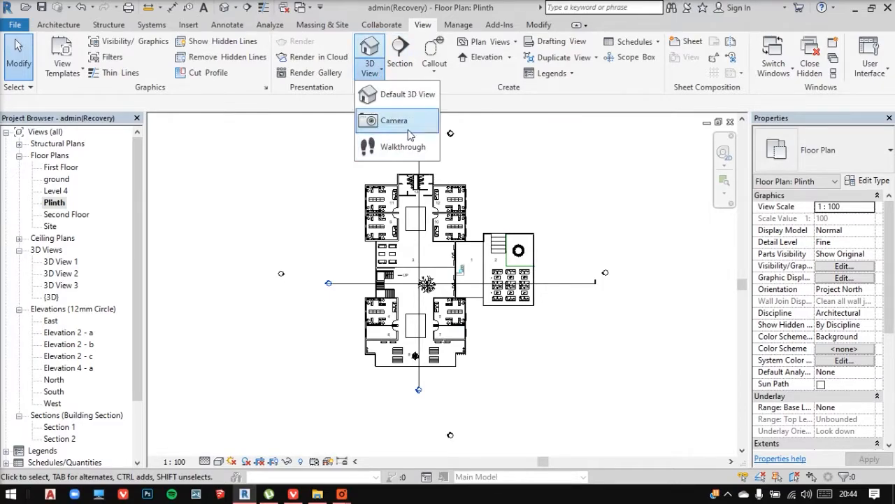
{"action": "mouse_move", "coordinate": [395, 121]}
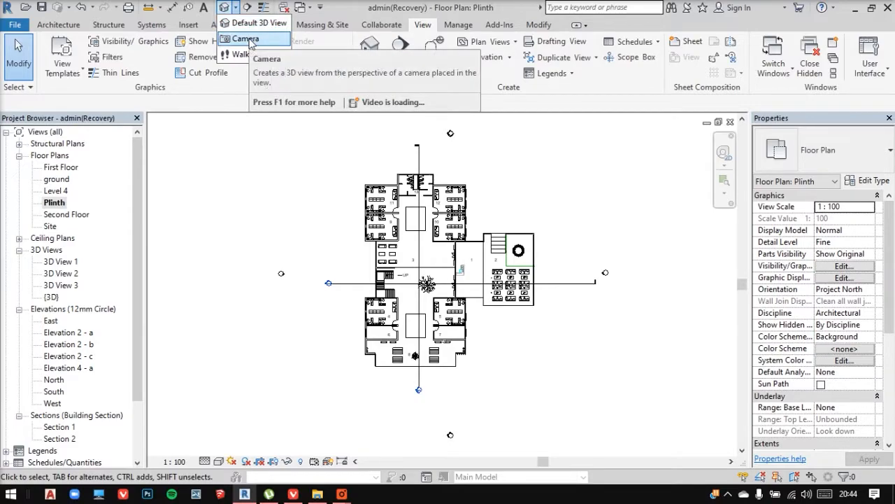
- Start a Camera view and set its eye position on the Plinth plan for 3D View 4
{"action": "left_click", "coordinate": [245, 40]}
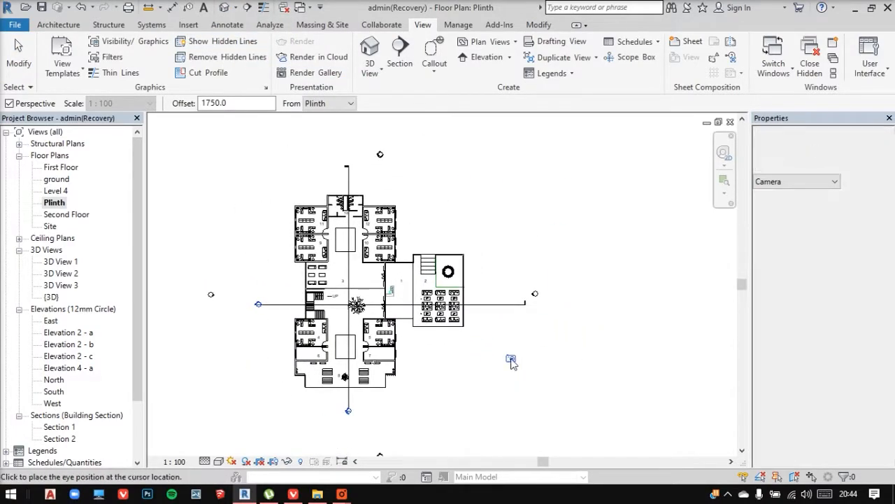
{"action": "left_click", "coordinate": [510, 359]}
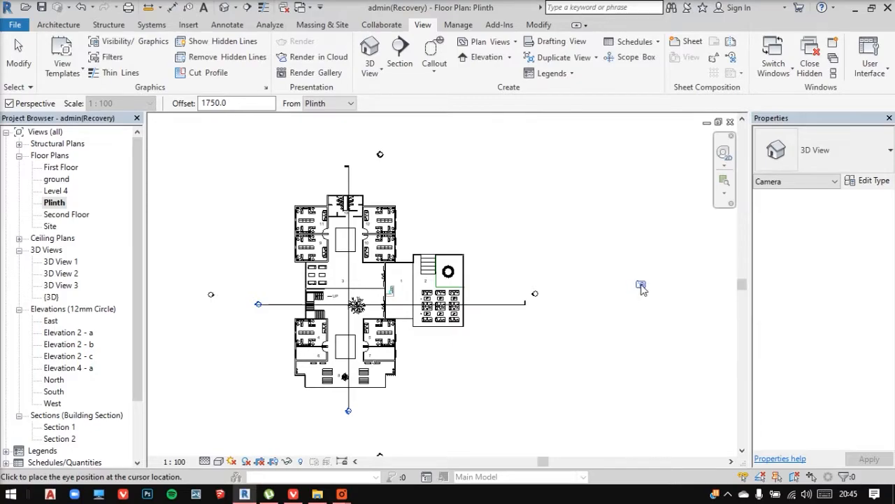
{"action": "mouse_move", "coordinate": [644, 292]}
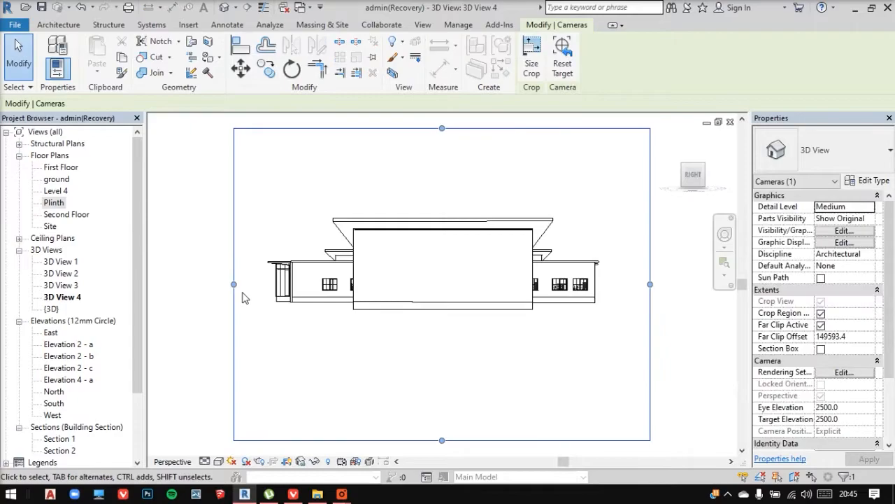
{"action": "mouse_move", "coordinate": [483, 389]}
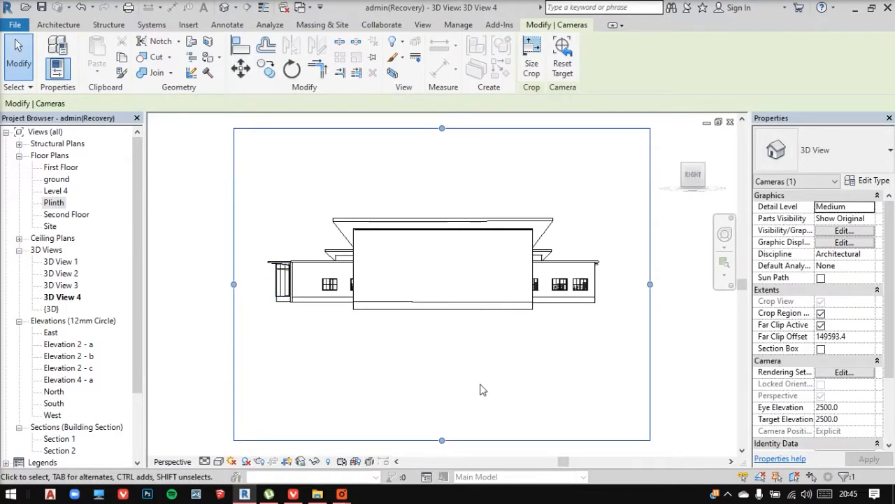
{"action": "mouse_move", "coordinate": [603, 338]}
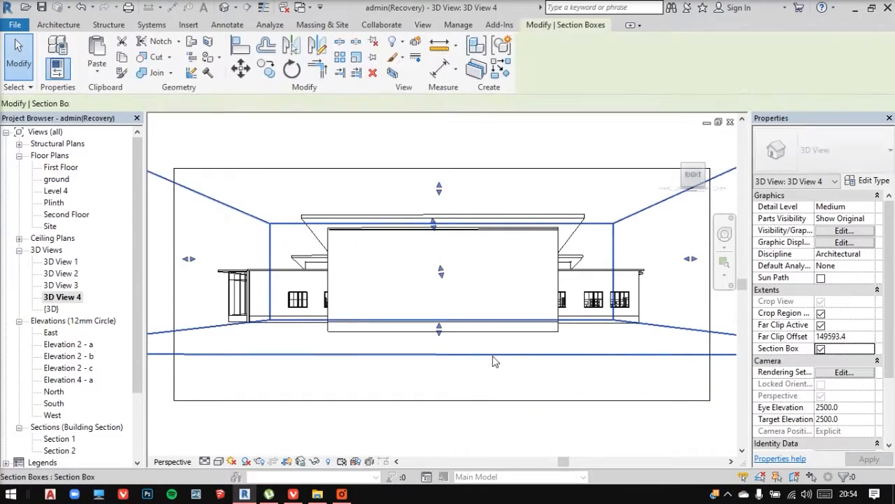
- Finish the section box for 3D View 4, reopen Plinth and Show Camera for that view
{"action": "left_click", "coordinate": [423, 25]}
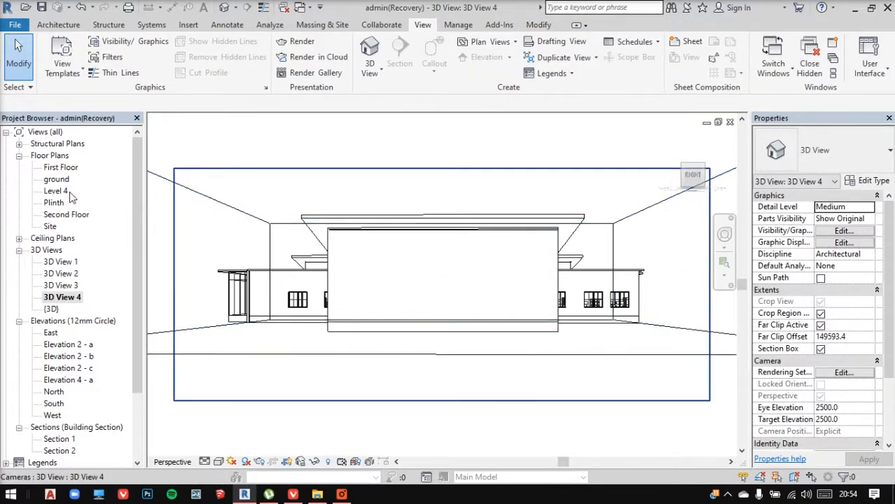
{"action": "double_click", "coordinate": [53, 202]}
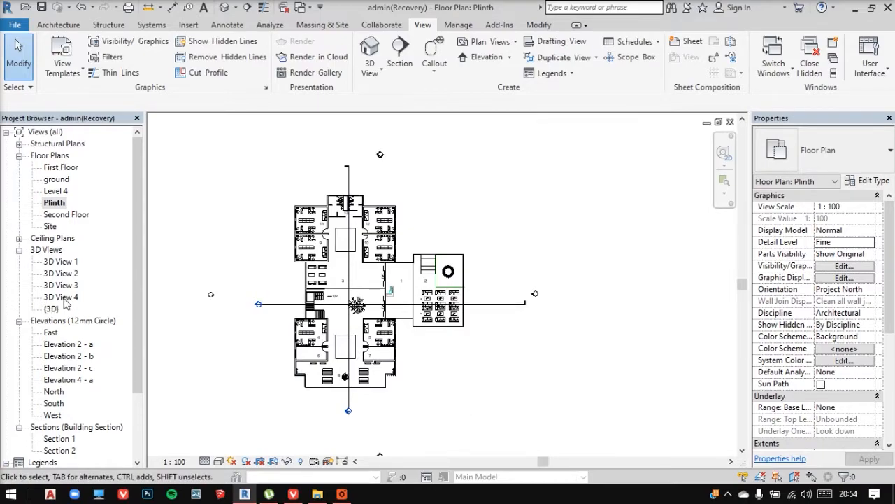
{"action": "right_click", "coordinate": [59, 297]}
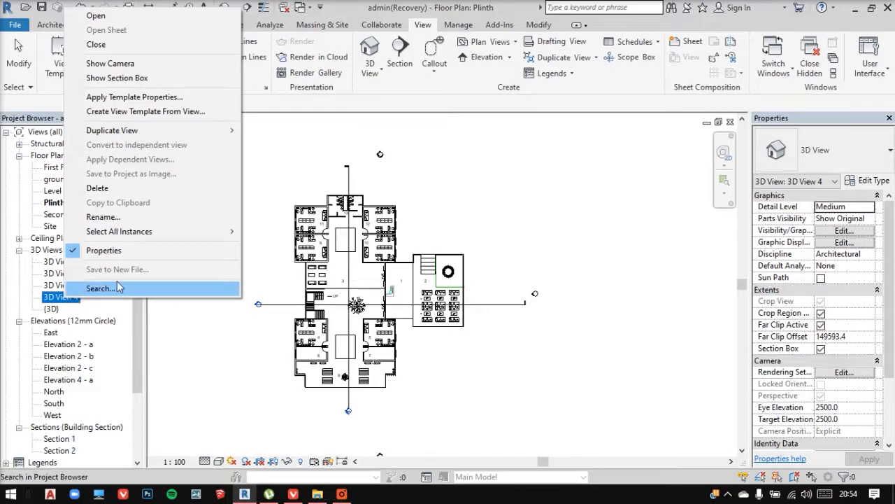
{"action": "mouse_move", "coordinate": [145, 173]}
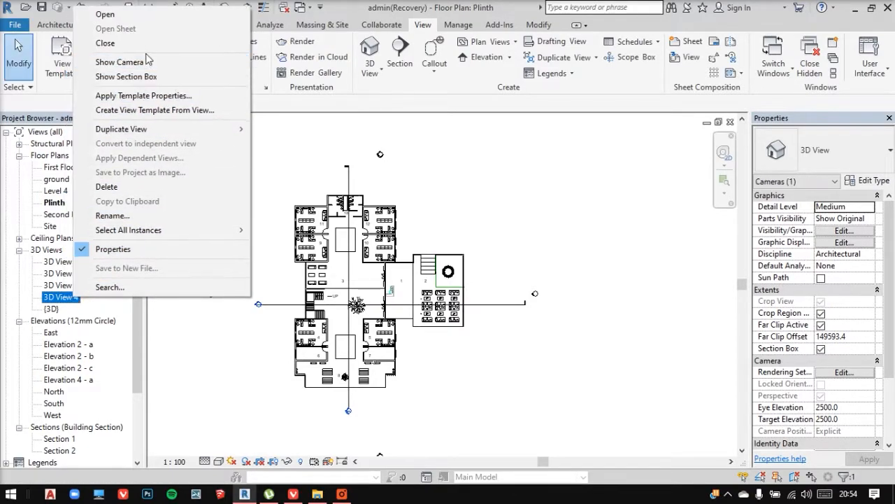
{"action": "left_click", "coordinate": [126, 75]}
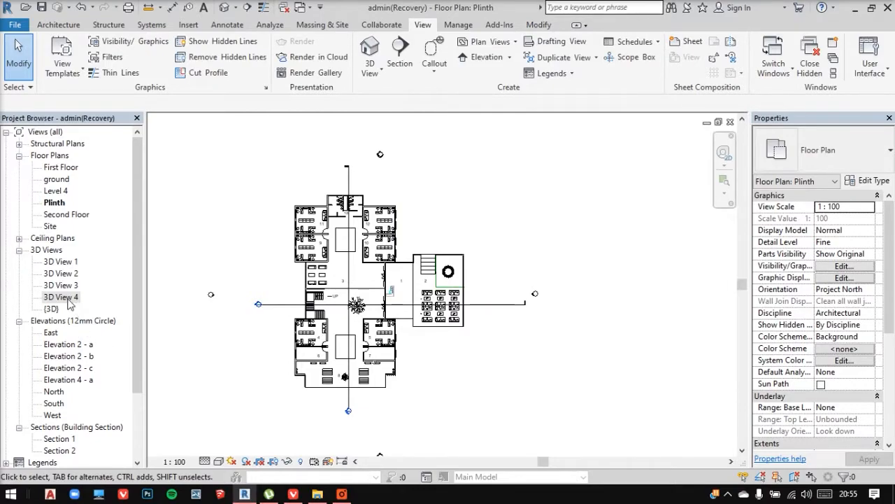
- Adjust 3D View 4's section box on the Plinth plan and reopen the view to check the cut
{"action": "double_click", "coordinate": [60, 296]}
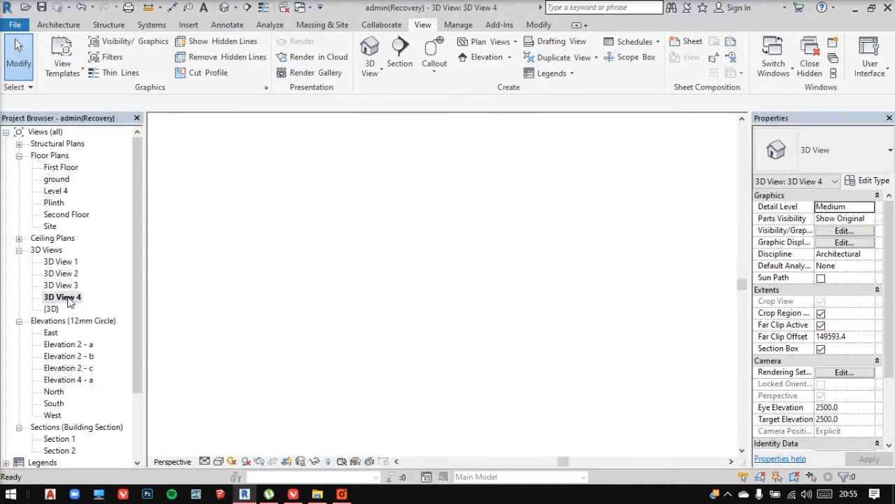
{"action": "double_click", "coordinate": [61, 296]}
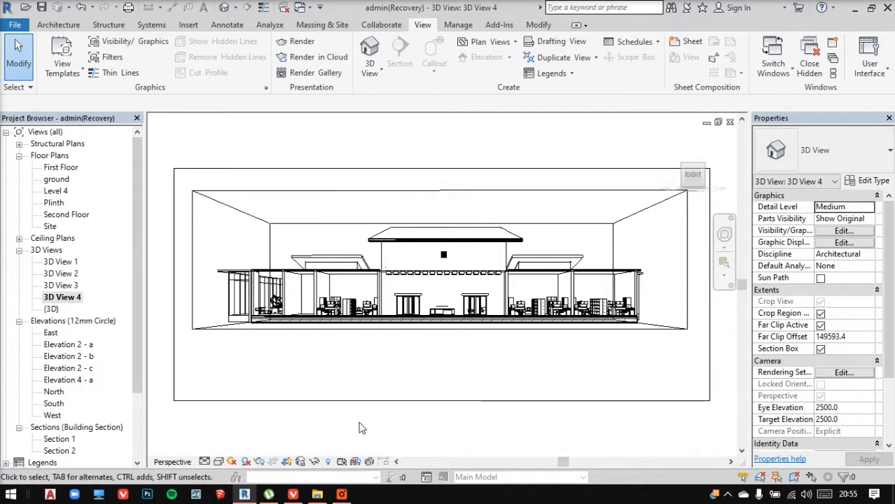
{"action": "mouse_move", "coordinate": [518, 386]}
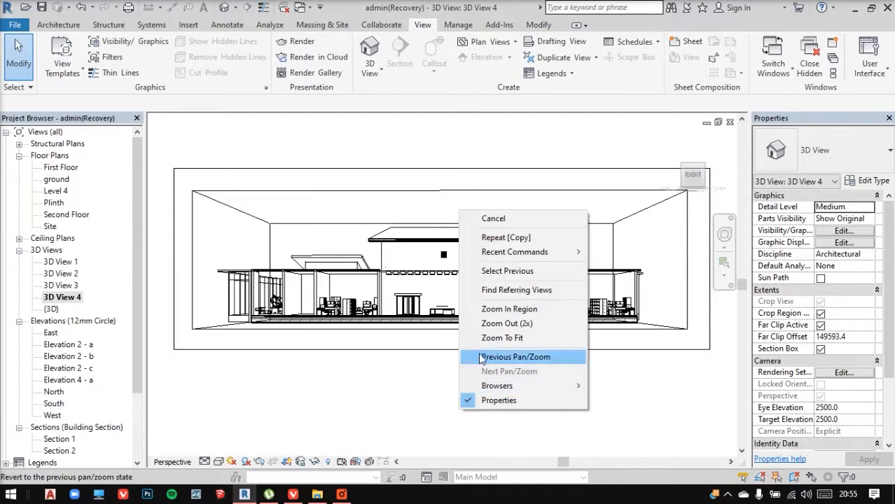
{"action": "double_click", "coordinate": [54, 203]}
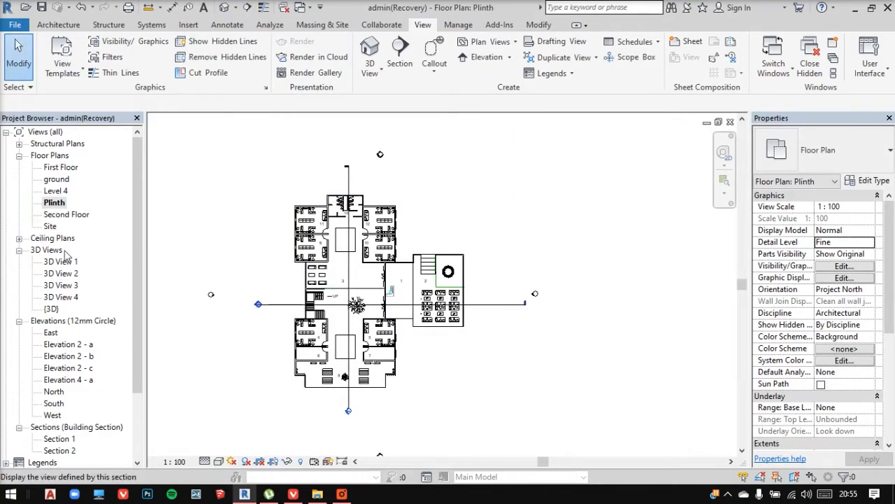
{"action": "right_click", "coordinate": [60, 297]}
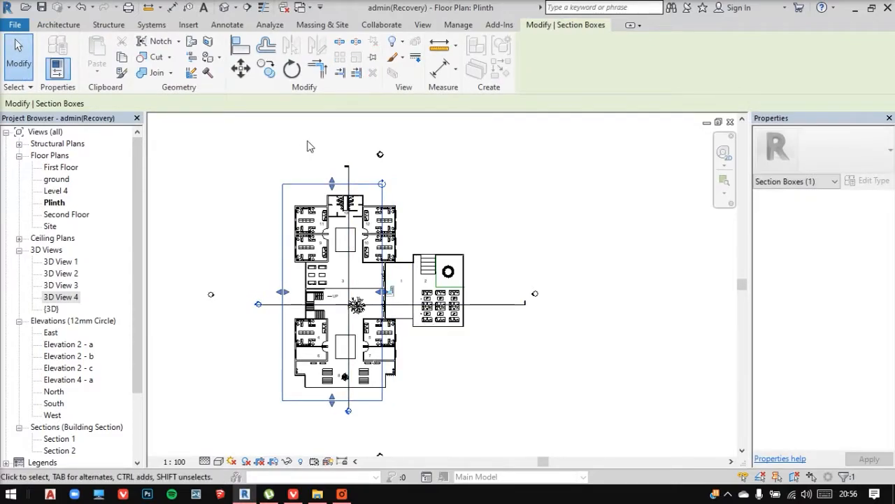
{"action": "double_click", "coordinate": [62, 297]}
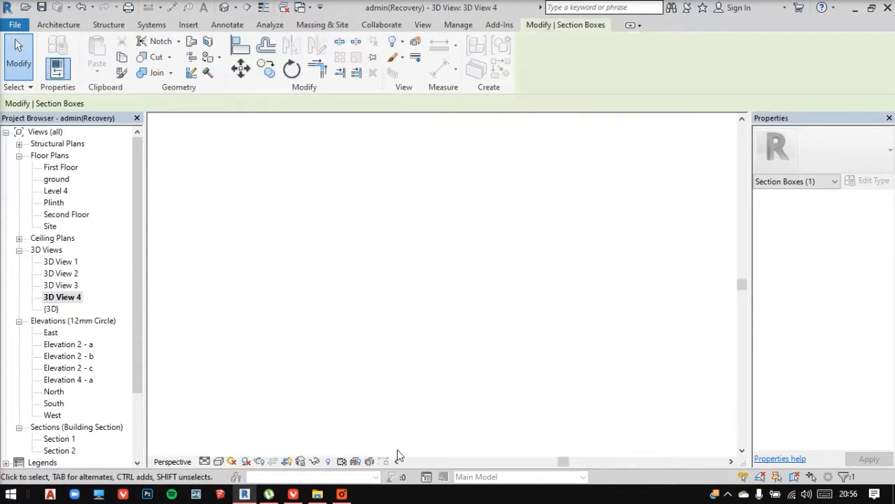
{"action": "left_click", "coordinate": [423, 26]}
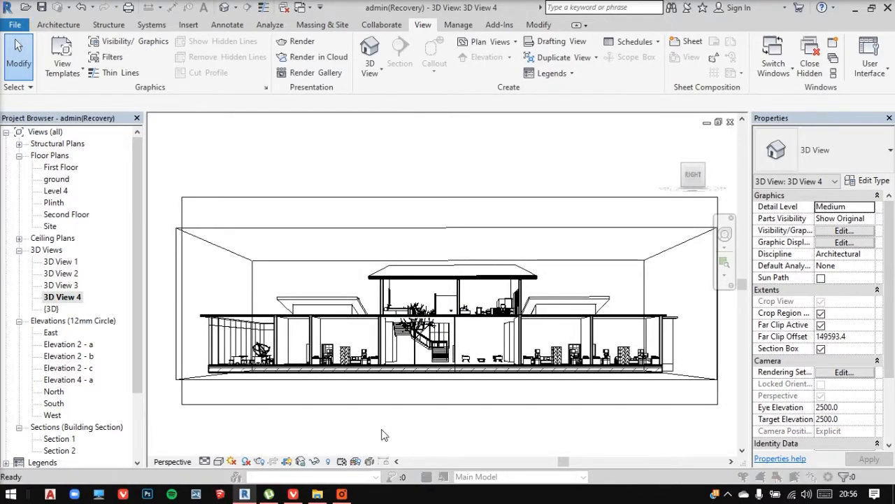
- In Visibility/Graphics overrides, give cut Floors a solid black fill pattern and apply
{"action": "left_click", "coordinate": [845, 229]}
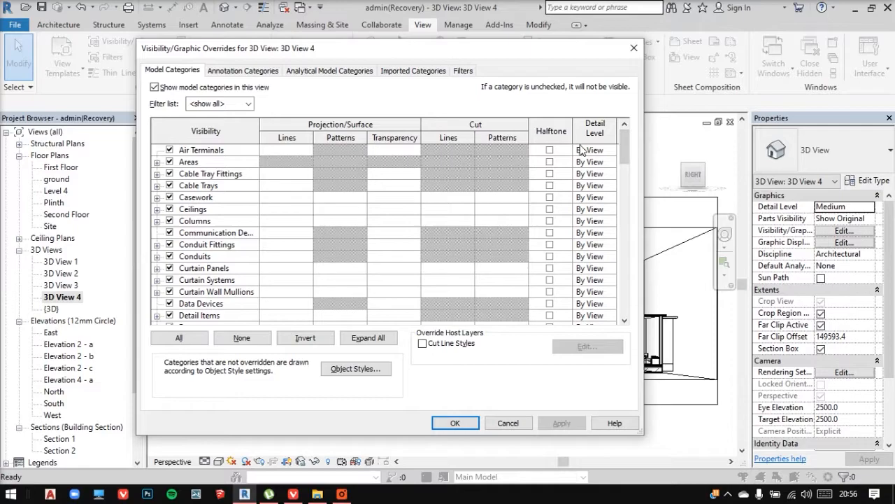
{"action": "scroll", "scroll_direction": "down", "scroll_amount": 3}
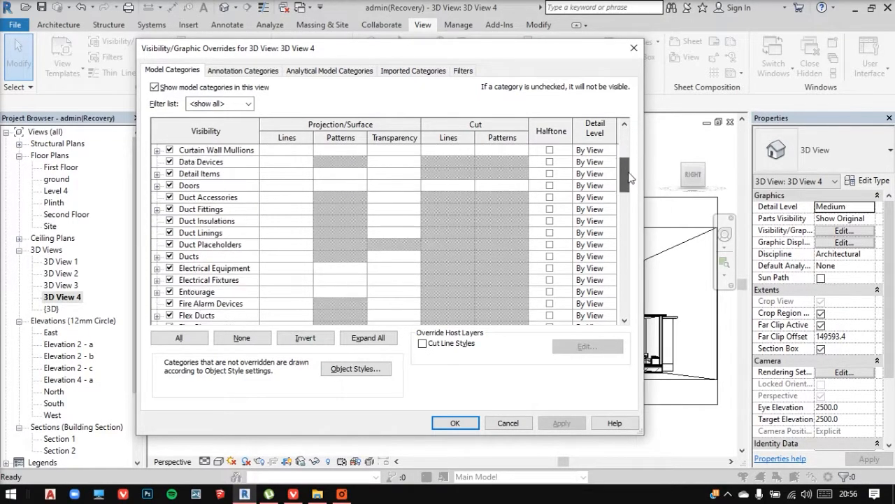
{"action": "scroll", "scroll_direction": "down", "scroll_amount": 3}
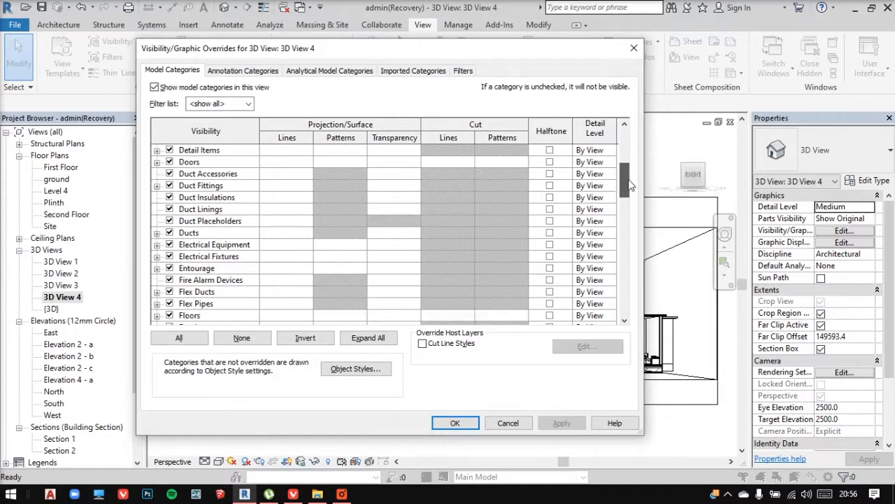
{"action": "scroll", "scroll_direction": "down", "scroll_amount": 3}
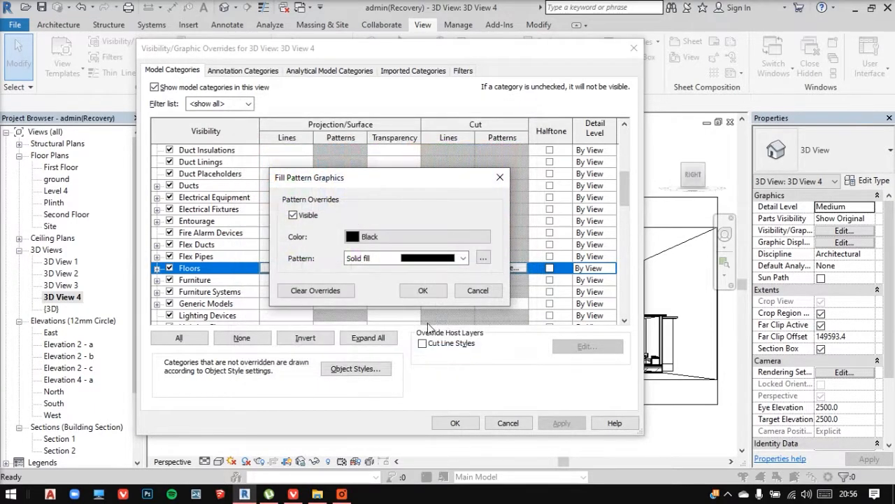
{"action": "left_click", "coordinate": [422, 290]}
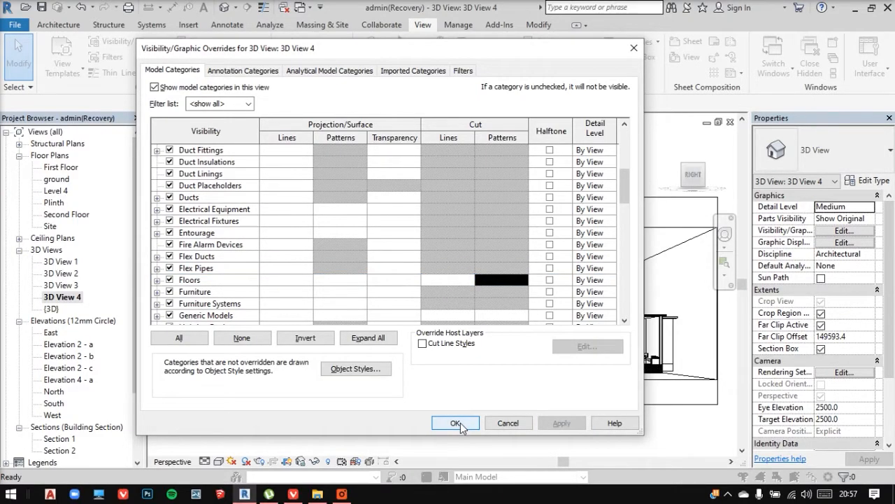
{"action": "left_click", "coordinate": [456, 422]}
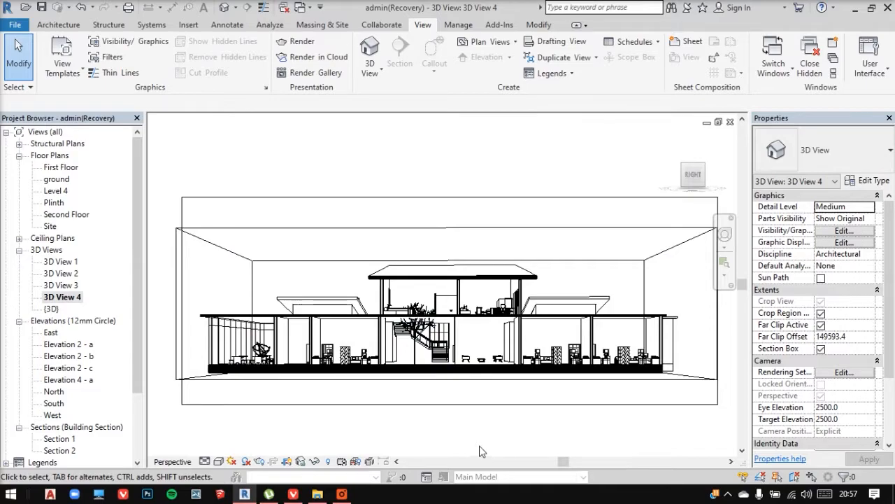
{"action": "mouse_move", "coordinate": [462, 454]}
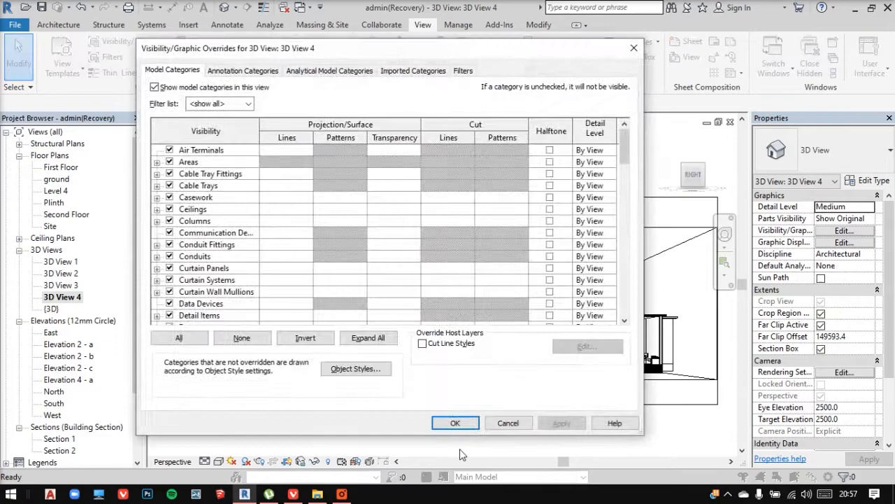
- Override the Roofs cut pattern to black solid fill in Visibility/Graphic Overrides and apply
{"action": "scroll", "scroll_direction": "down", "scroll_amount": 3}
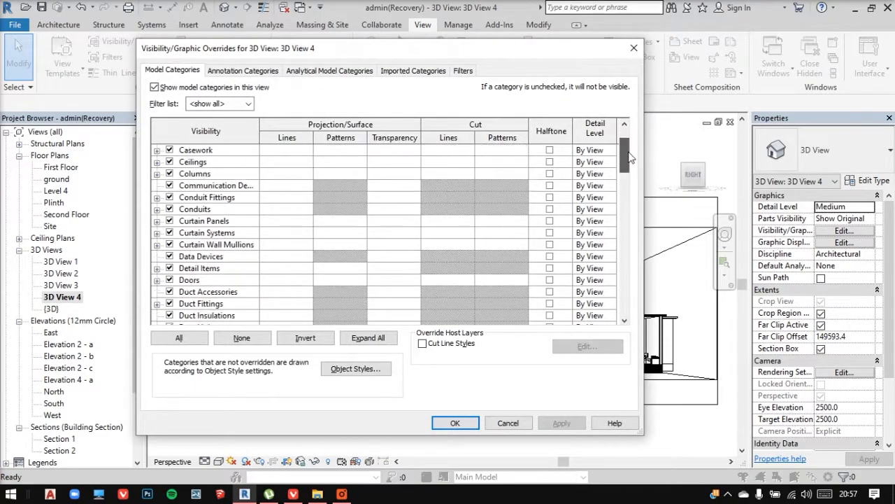
{"action": "scroll", "scroll_direction": "down", "scroll_amount": 3}
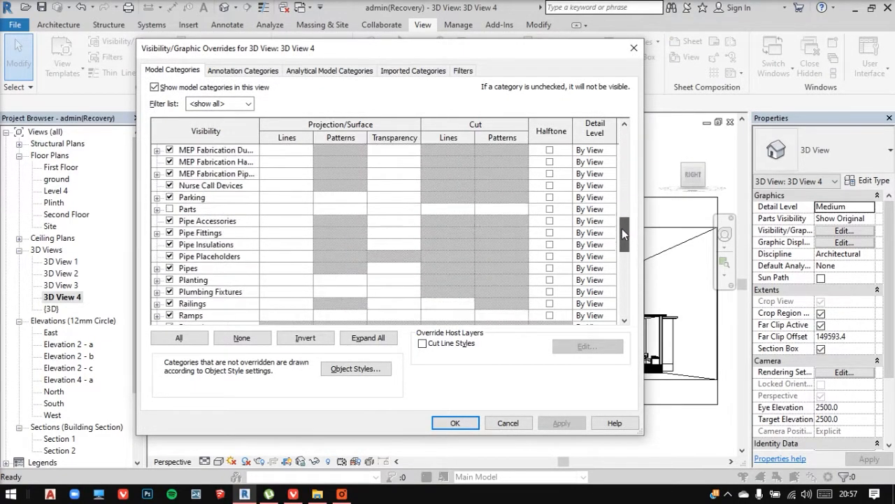
{"action": "scroll", "scroll_direction": "down", "scroll_amount": 3}
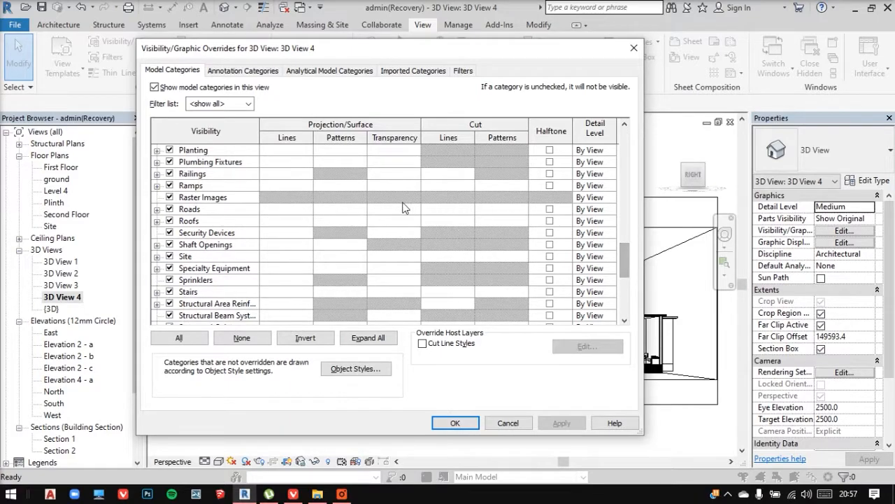
{"action": "left_click", "coordinate": [189, 221]}
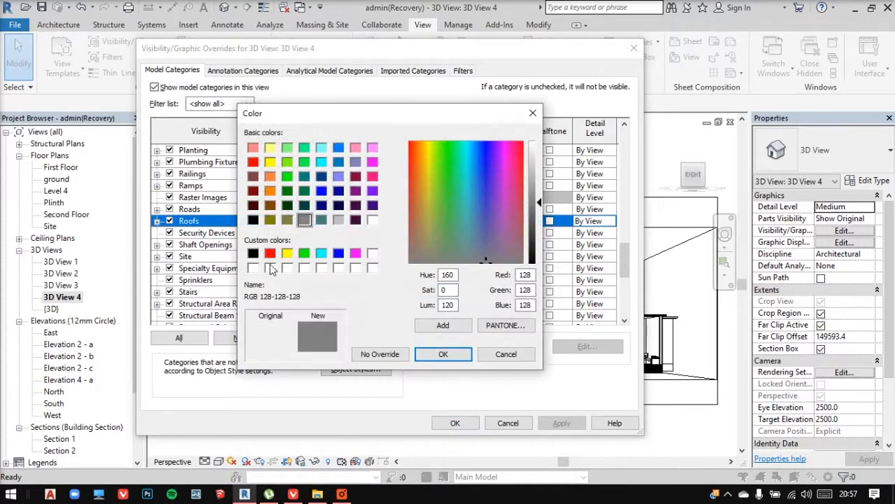
{"action": "left_click", "coordinate": [442, 352]}
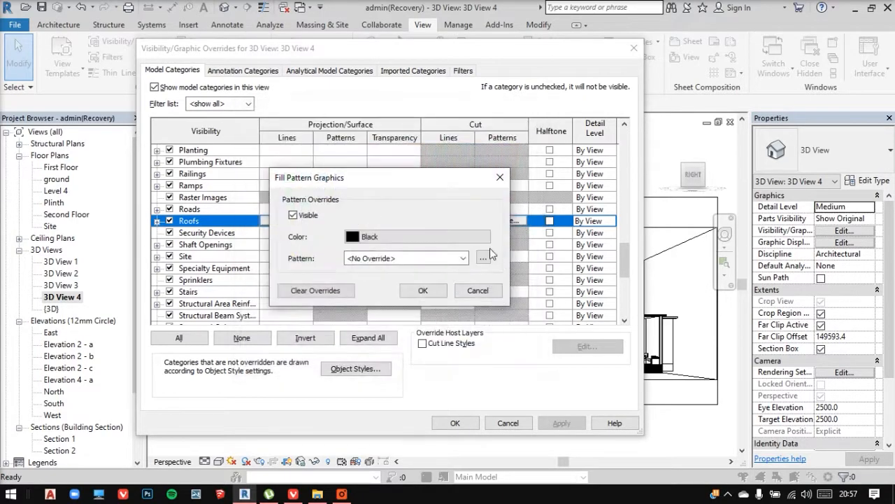
{"action": "left_click", "coordinate": [465, 257]}
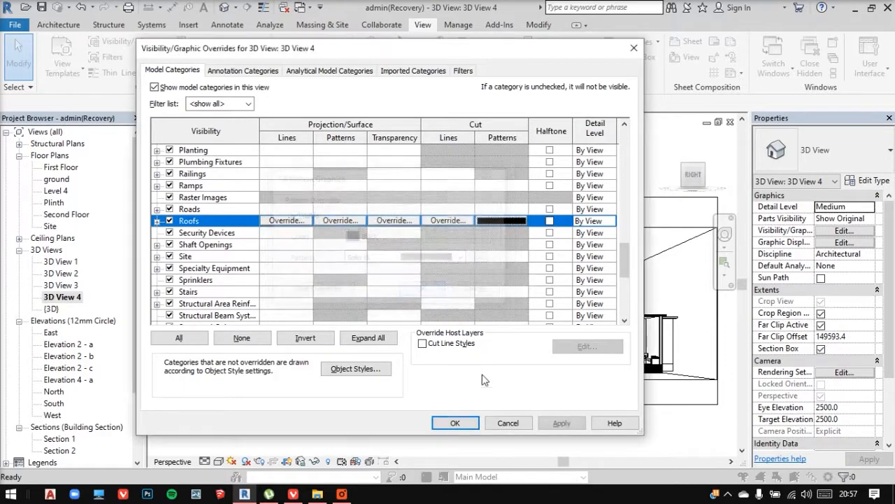
{"action": "left_click", "coordinate": [456, 423]}
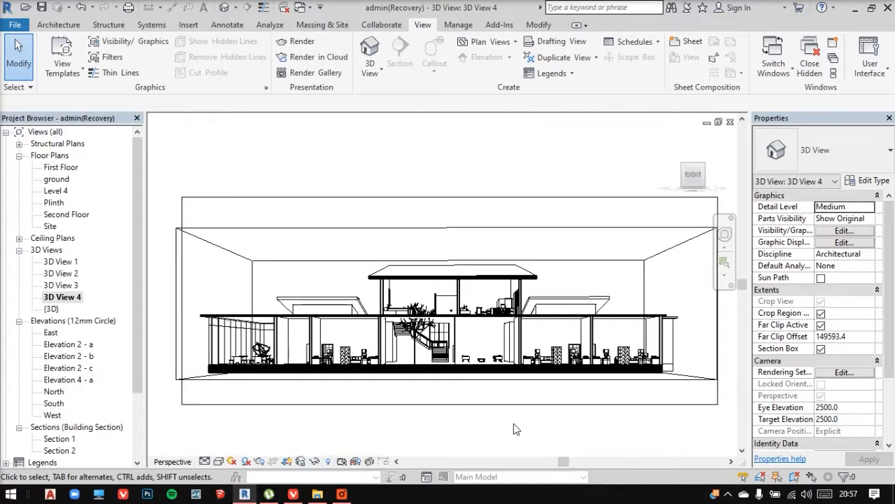
{"action": "mouse_move", "coordinate": [294, 355]}
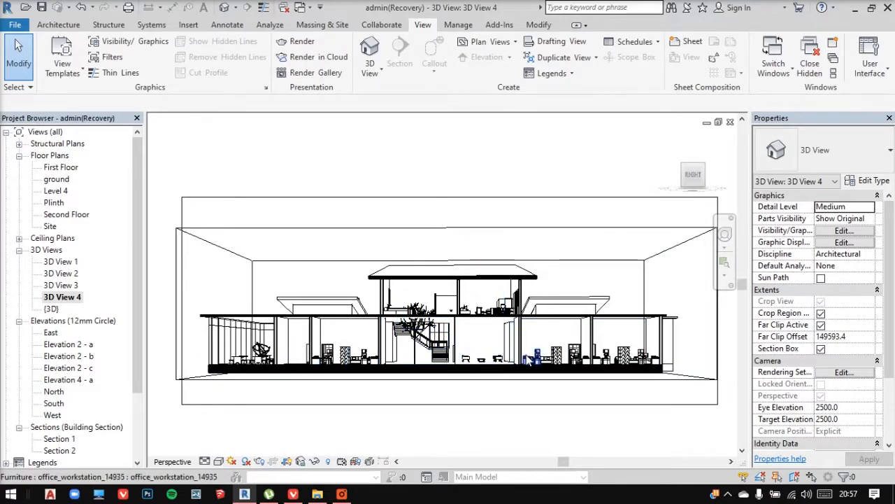
{"action": "left_click", "coordinate": [650, 340]}
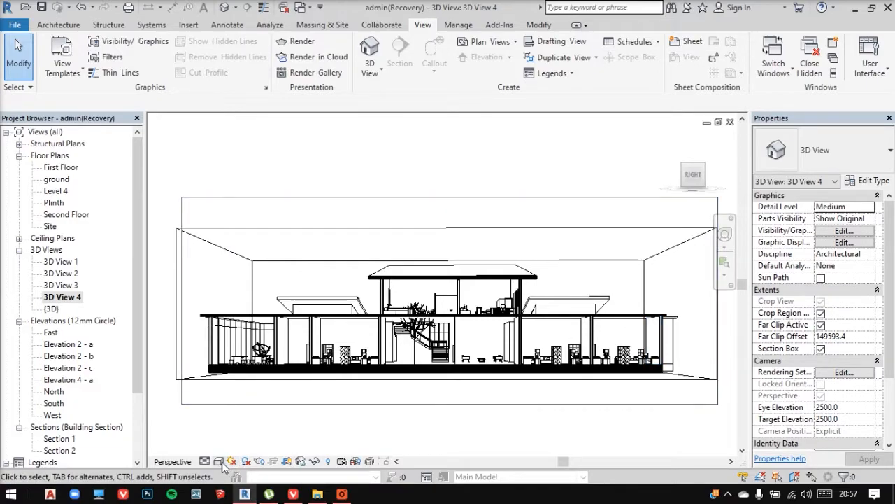
{"action": "left_click", "coordinate": [218, 462]}
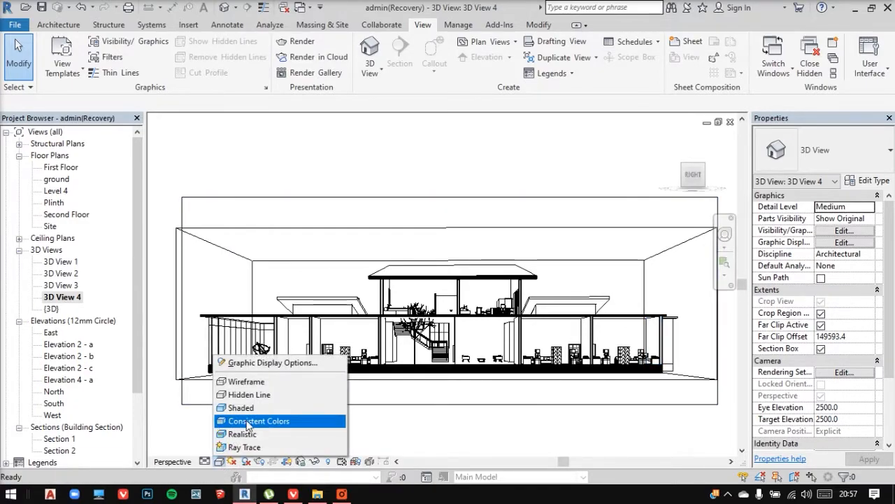
{"action": "mouse_move", "coordinate": [273, 362]}
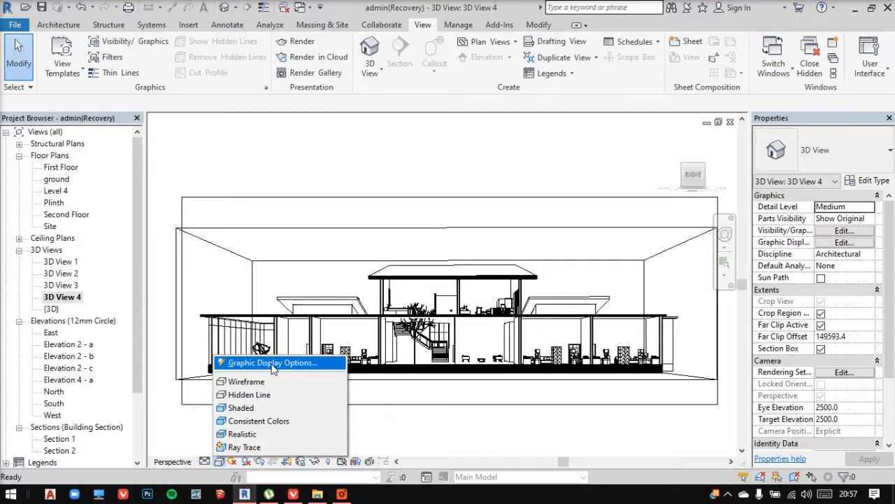
{"action": "mouse_move", "coordinate": [274, 409]}
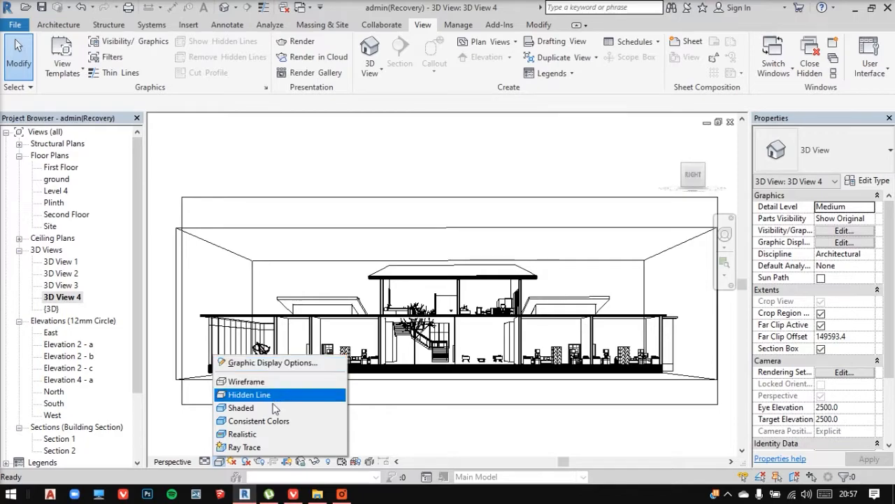
{"action": "left_click", "coordinate": [272, 362]}
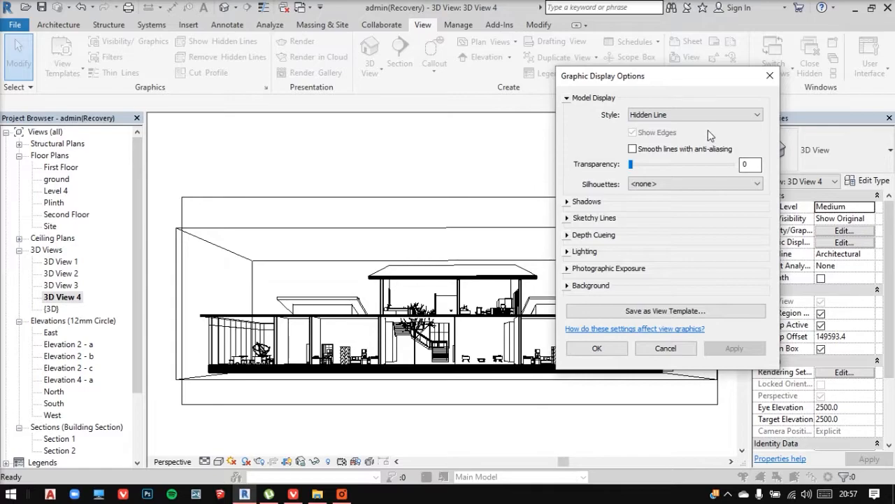
{"action": "left_click", "coordinate": [568, 202]}
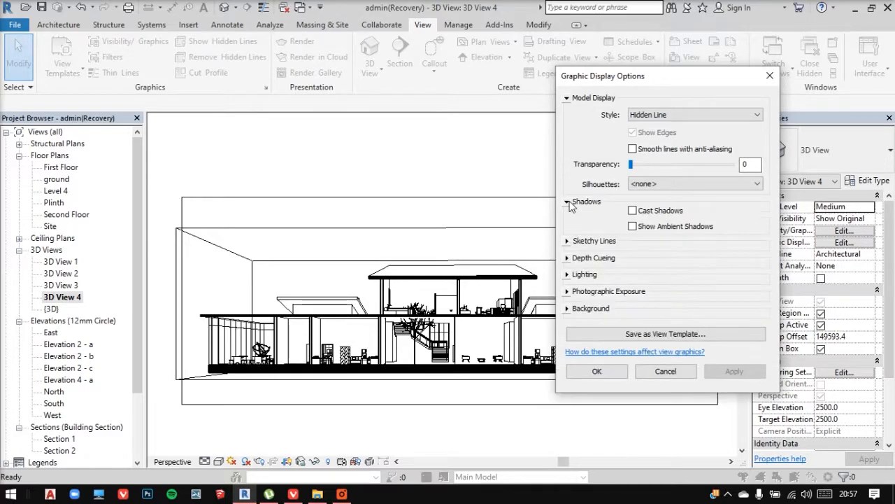
{"action": "left_click", "coordinate": [633, 209]}
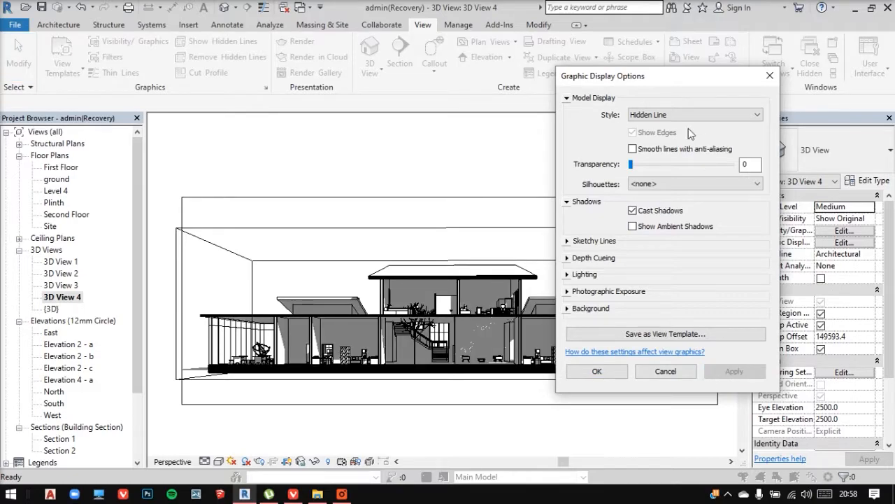
{"action": "left_click_drag", "start_coordinate": [603, 76], "coordinate": [655, 86]}
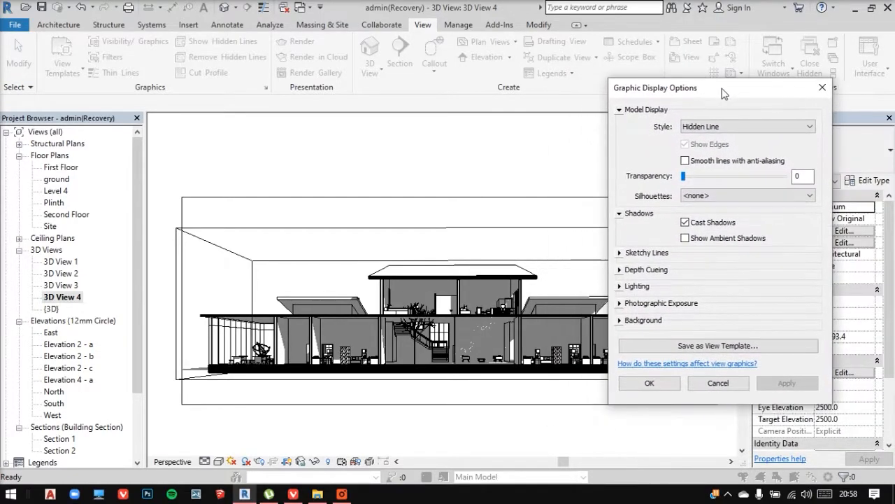
{"action": "left_click", "coordinate": [686, 221]}
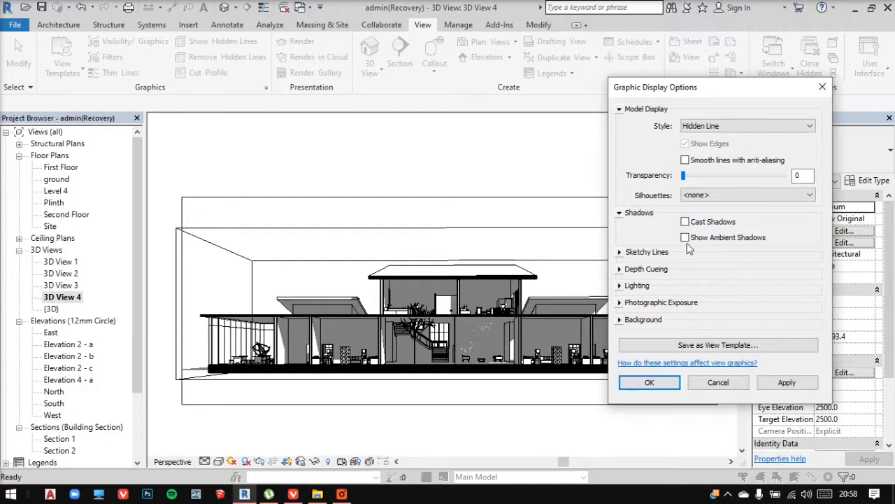
{"action": "left_click", "coordinate": [686, 237]}
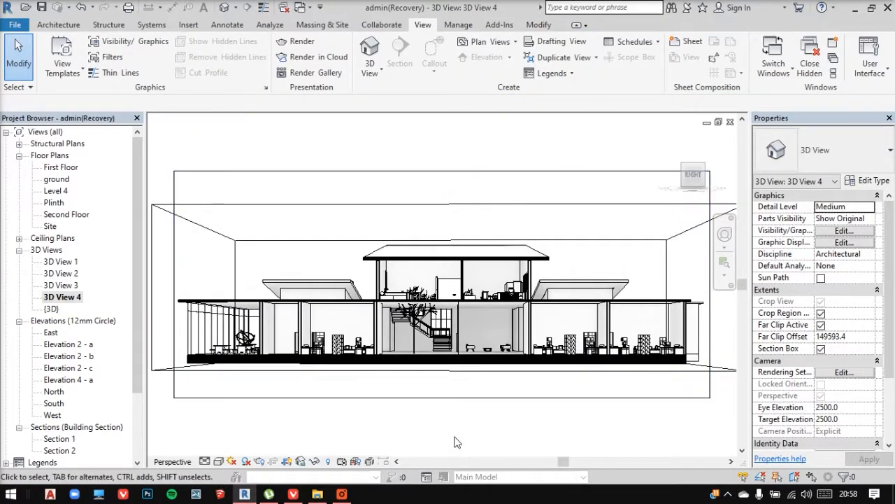
- Temporarily hide the section box and untick Crop Region Visible for 3D View 4
{"action": "left_click", "coordinate": [465, 378]}
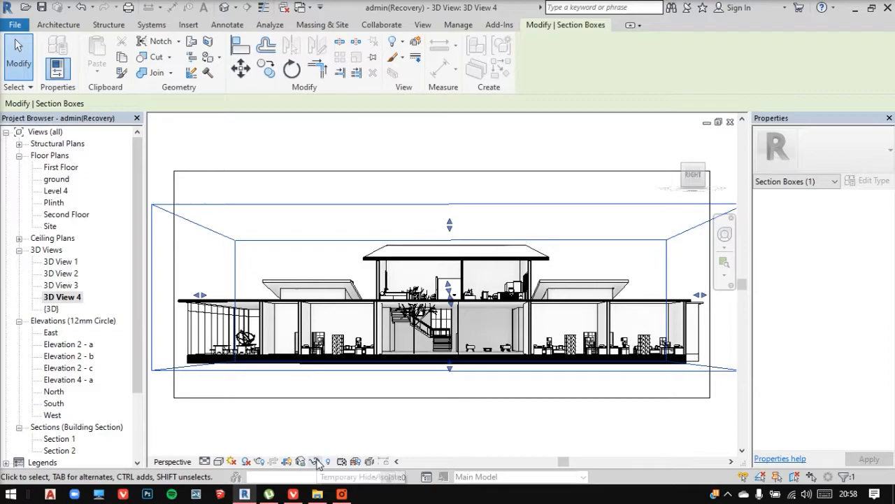
{"action": "left_click", "coordinate": [317, 462]}
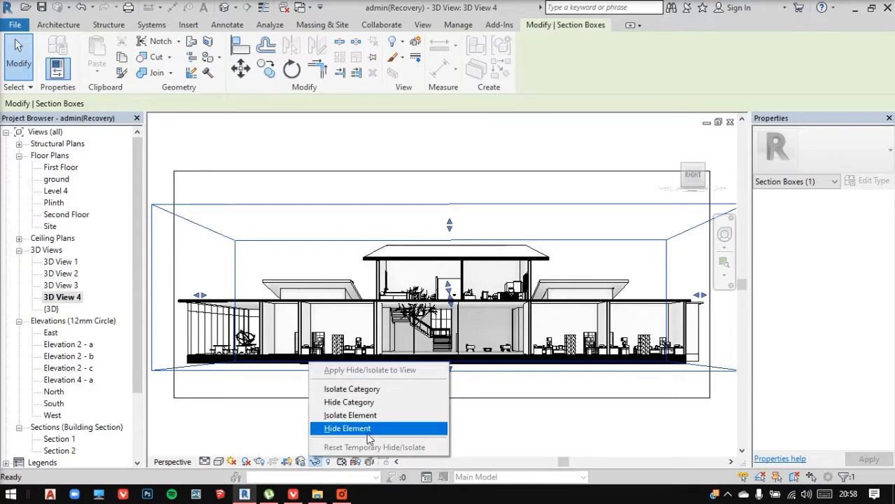
{"action": "left_click", "coordinate": [347, 428]}
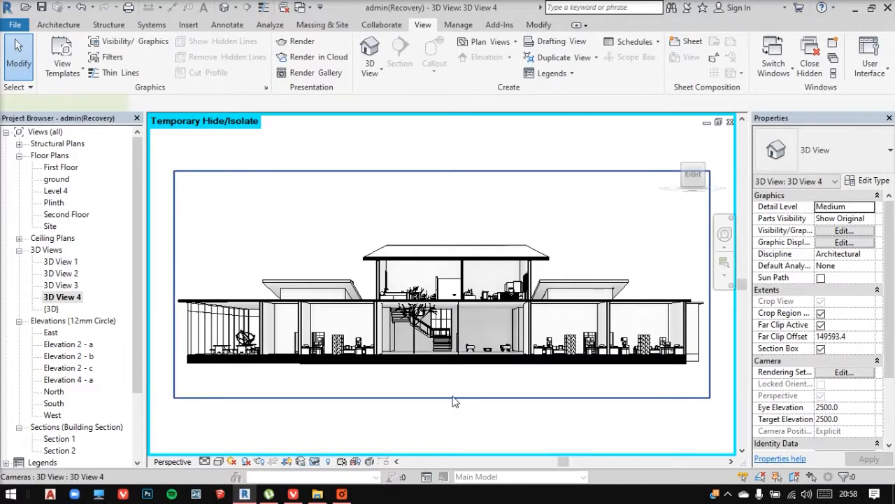
{"action": "left_click", "coordinate": [441, 399]}
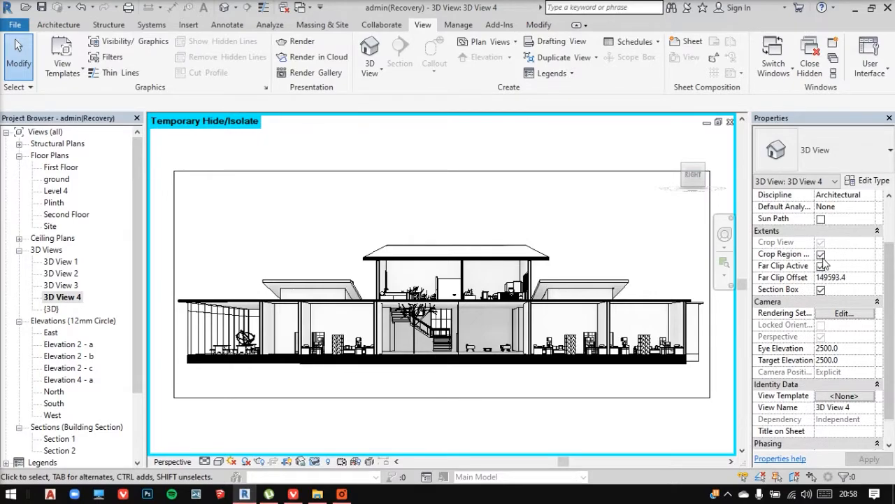
{"action": "left_click", "coordinate": [820, 253]}
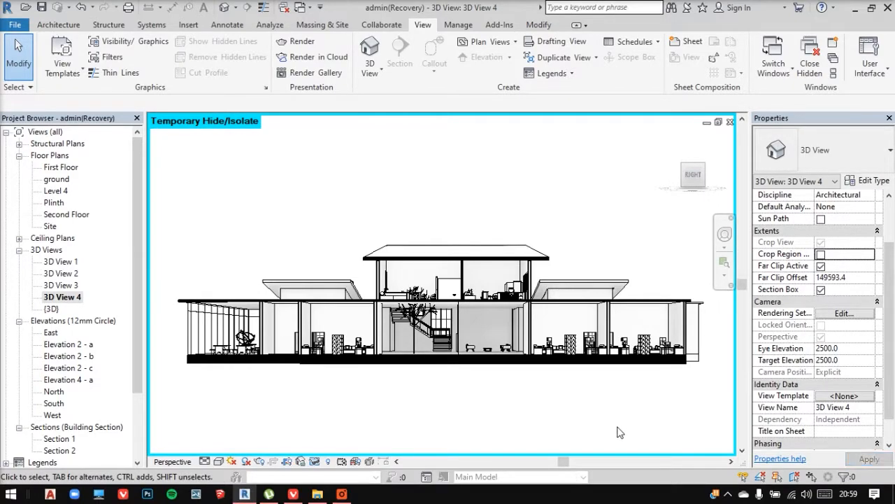
{"action": "mouse_move", "coordinate": [385, 381]}
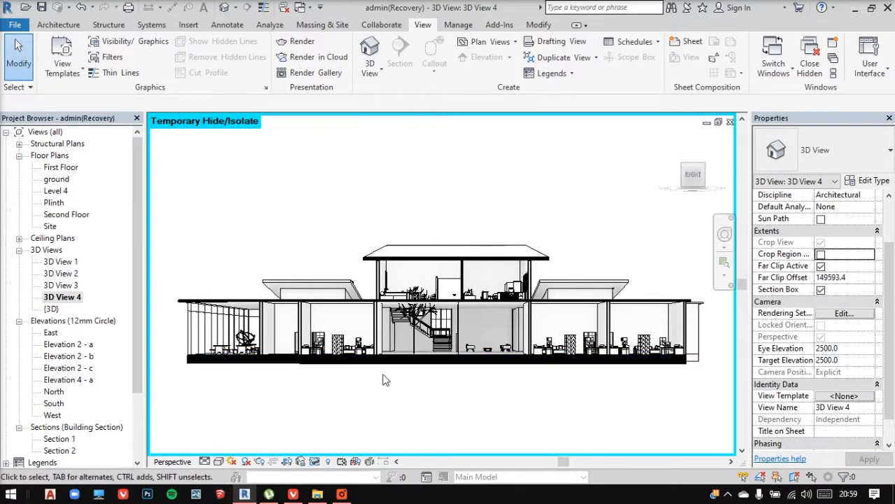
{"action": "mouse_move", "coordinate": [488, 412]}
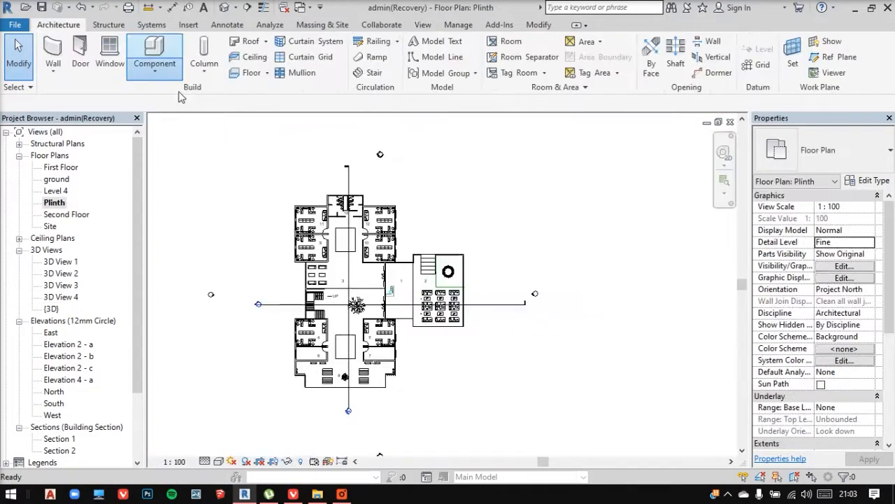
- Place Planting_RPC_Tree_Deciduous Comman_Apple-6.0_Meters components on the Plinth plan and return to 3D View 4
{"action": "left_click", "coordinate": [154, 56]}
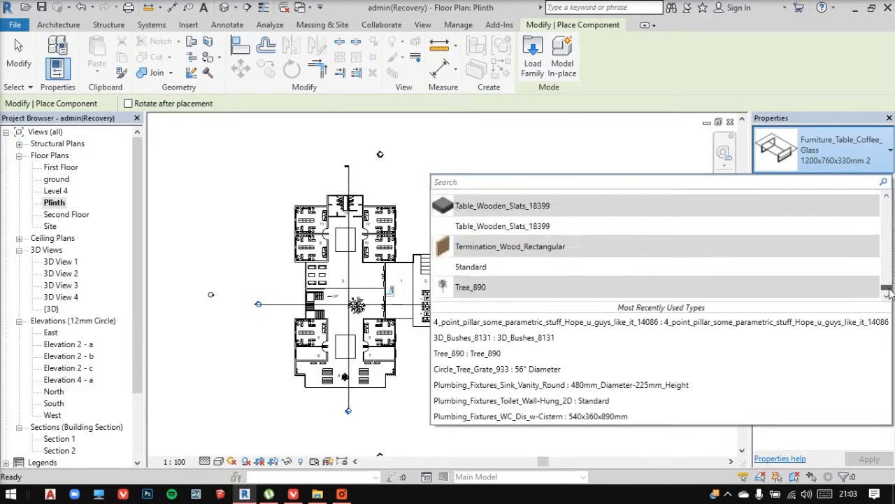
{"action": "scroll", "scroll_direction": "down", "scroll_amount": 3}
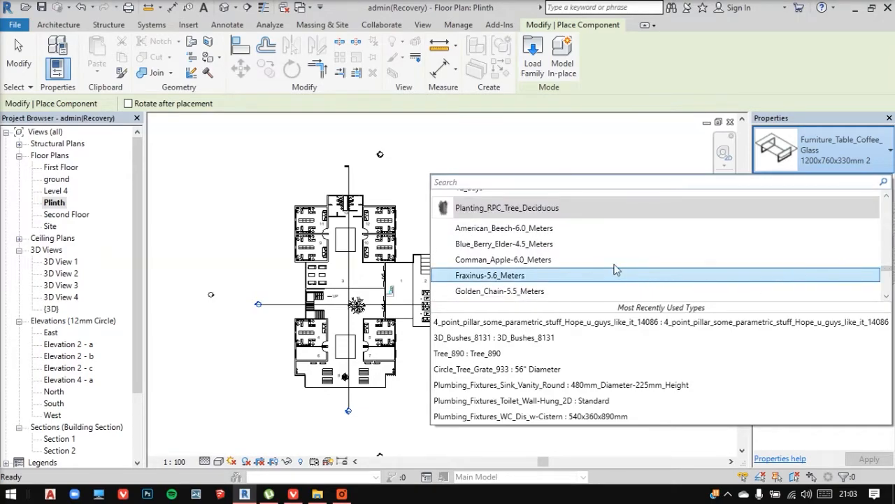
{"action": "left_click", "coordinate": [504, 259]}
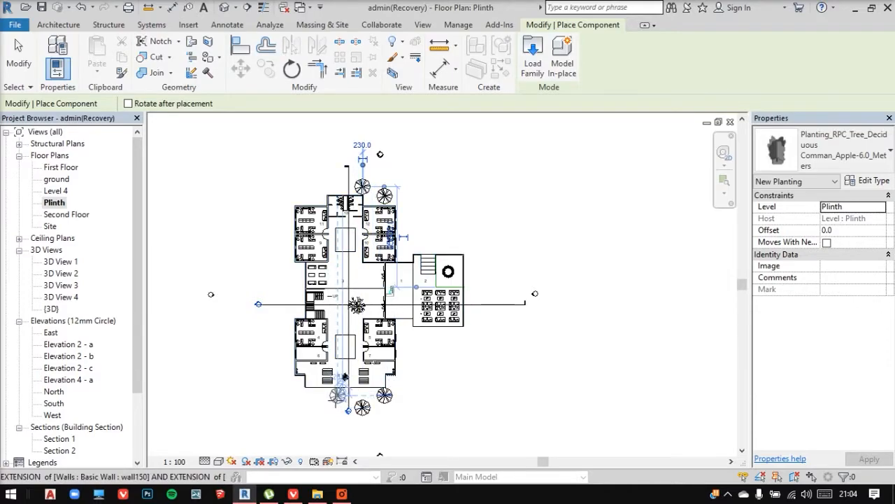
{"action": "double_click", "coordinate": [62, 297]}
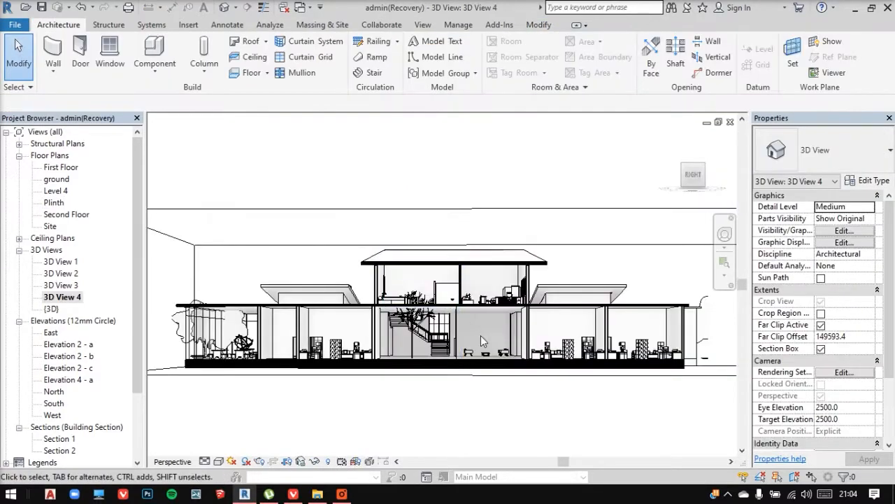
- Override the Walls category graphics with orange cut lines and a solid orange cut fill
{"action": "left_click", "coordinate": [375, 329]}
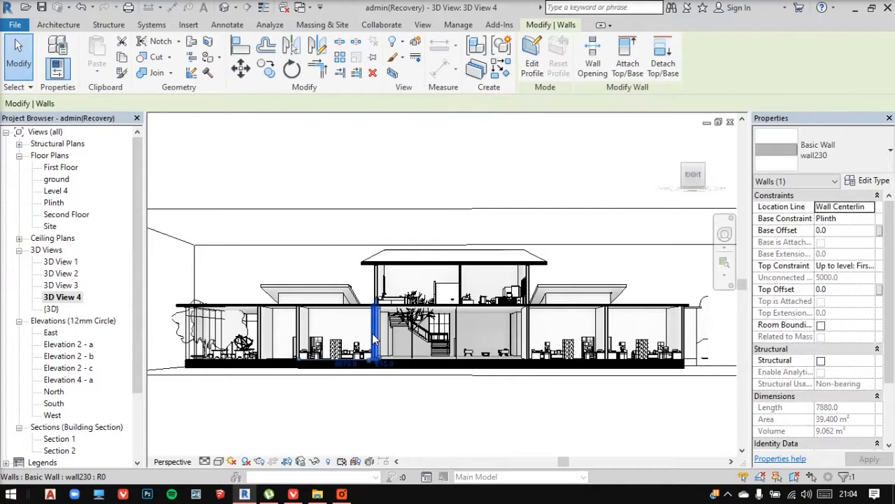
{"action": "right_click", "coordinate": [375, 337]}
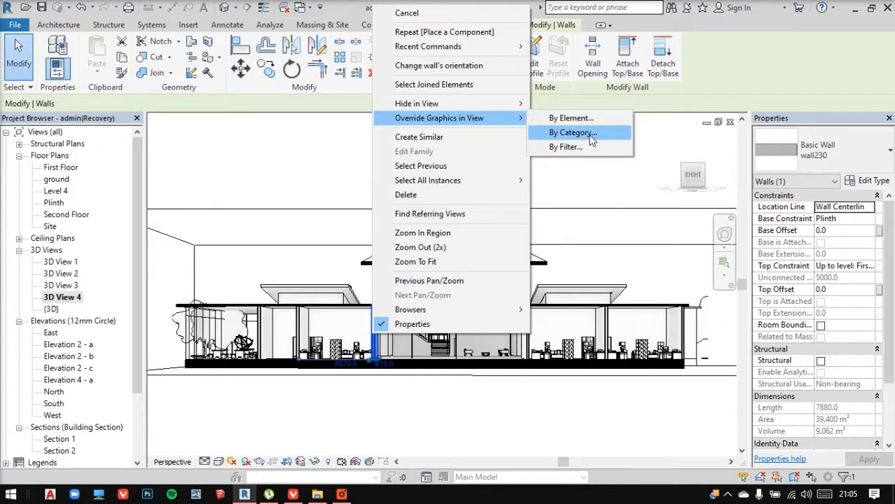
{"action": "left_click", "coordinate": [573, 132]}
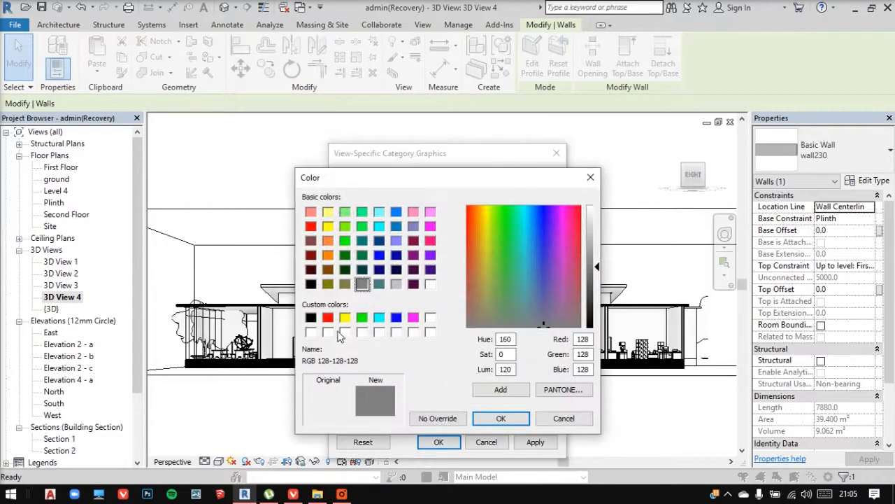
{"action": "left_click", "coordinate": [328, 254]}
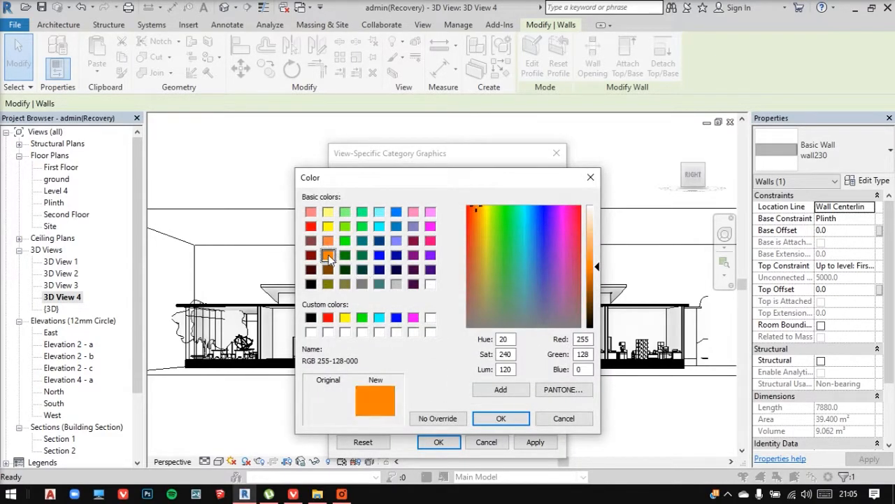
{"action": "left_click", "coordinate": [501, 417]}
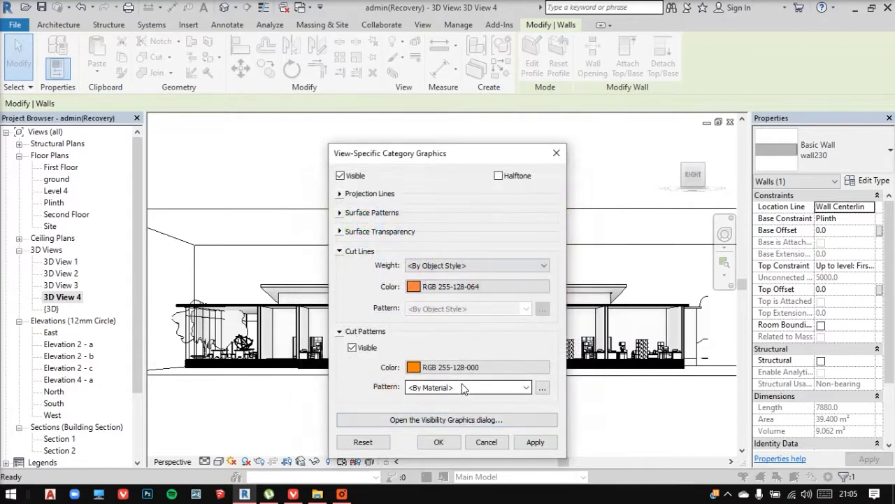
{"action": "left_click", "coordinate": [526, 386]}
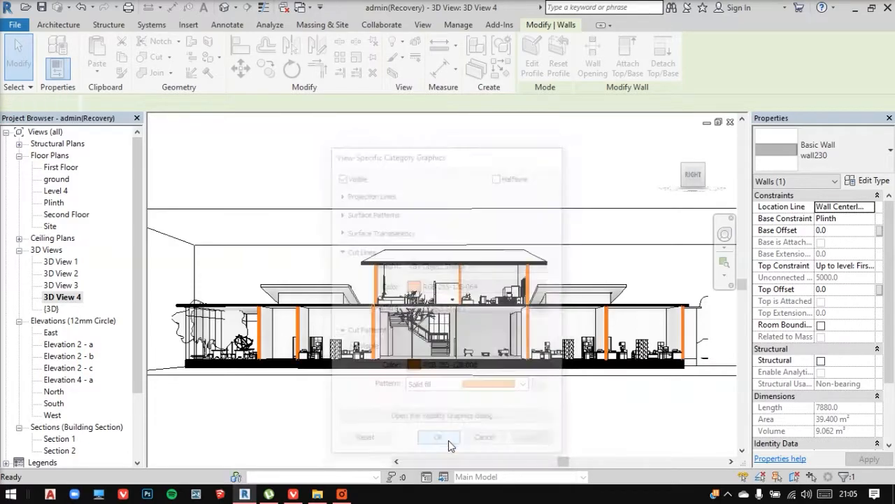
{"action": "left_click", "coordinate": [439, 437]}
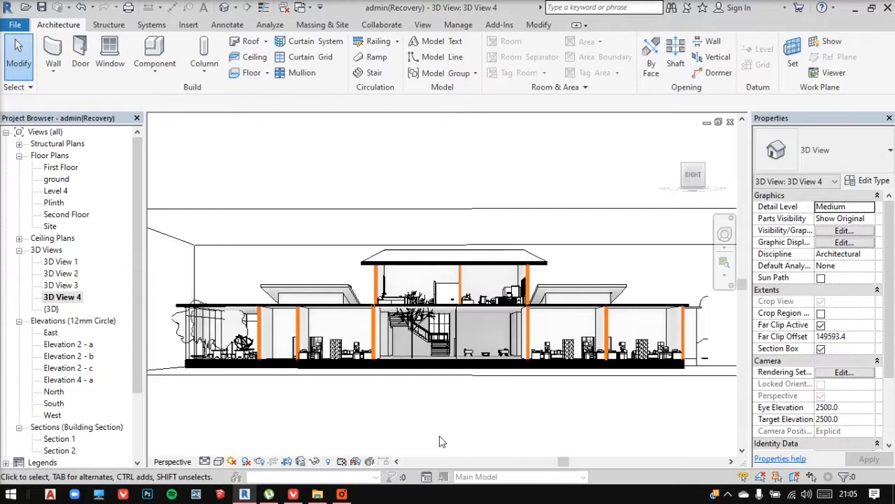
{"action": "mouse_move", "coordinate": [431, 430]}
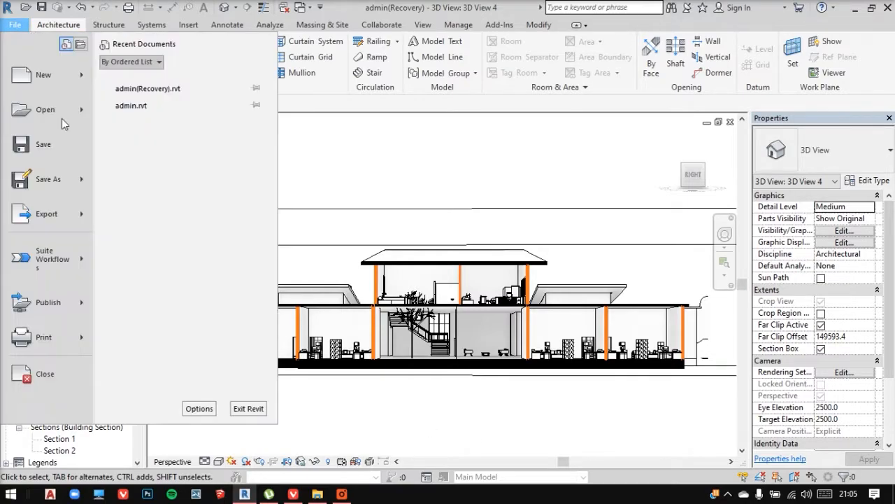
- Export 3D View 4 as a JPEG image fitted to 5000000 pixels
{"action": "left_click", "coordinate": [45, 212]}
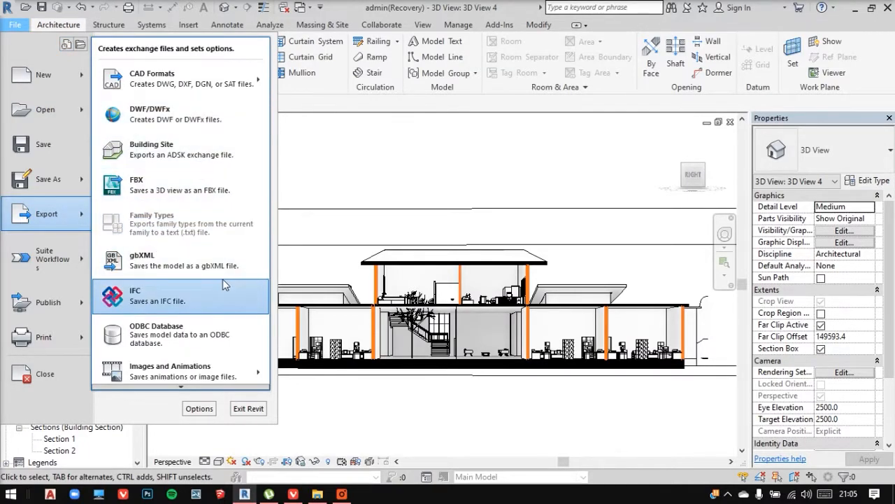
{"action": "mouse_move", "coordinate": [255, 358]}
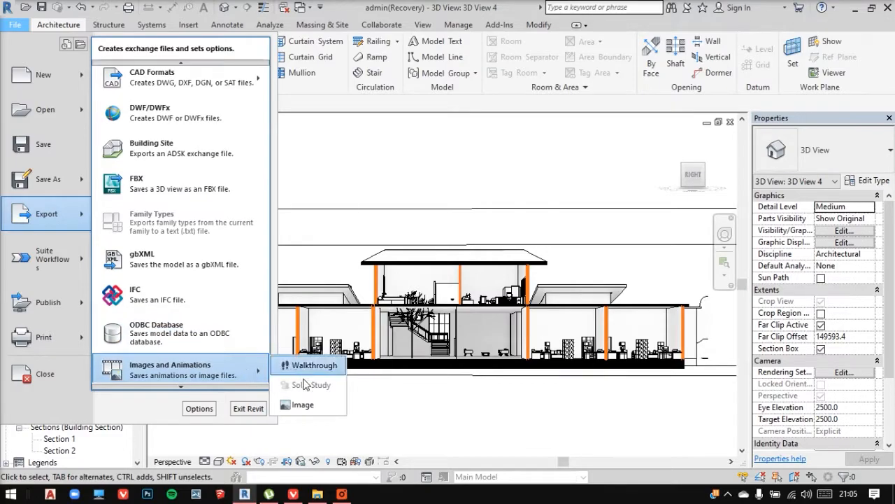
{"action": "left_click", "coordinate": [302, 405]}
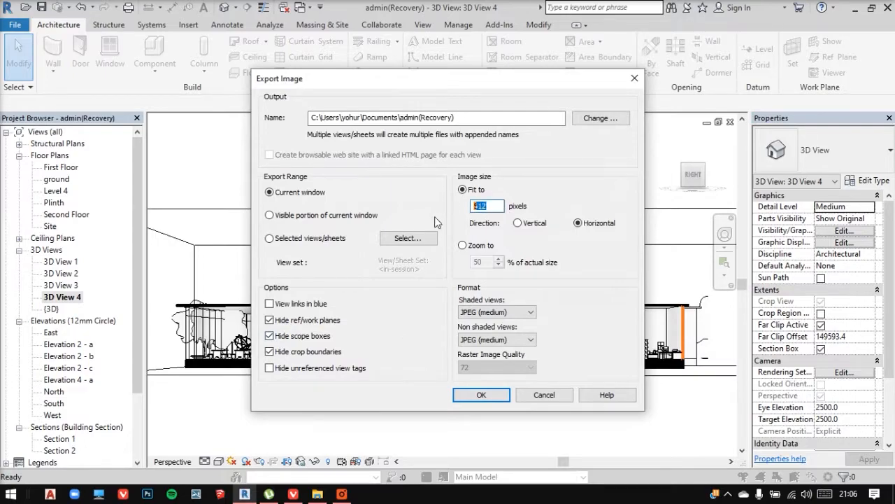
{"action": "type", "text": "5"}
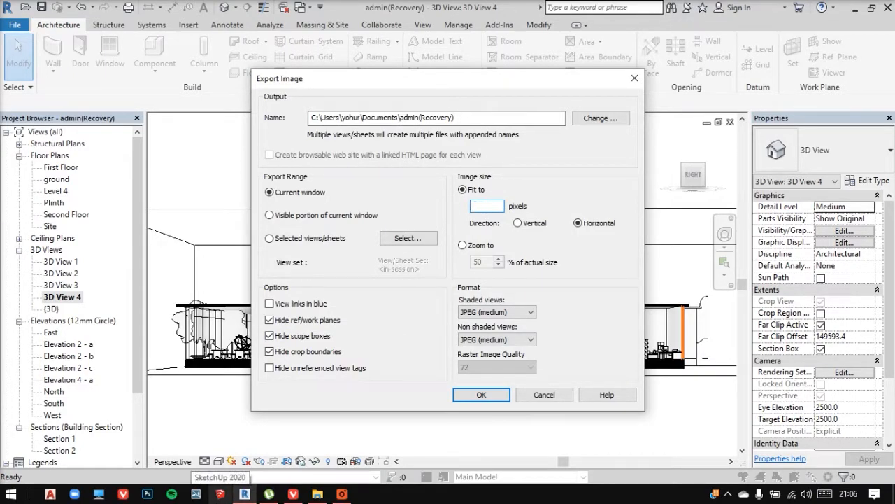
{"action": "type", "text": "5000000"}
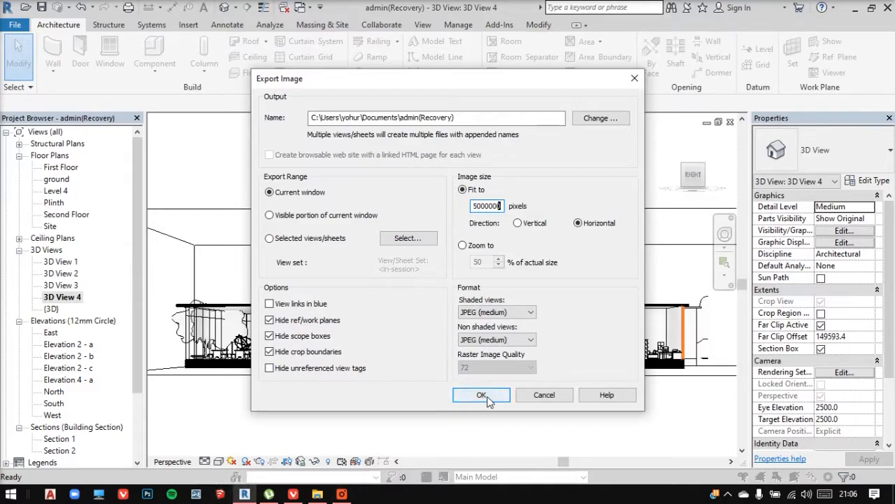
{"action": "left_click", "coordinate": [481, 395]}
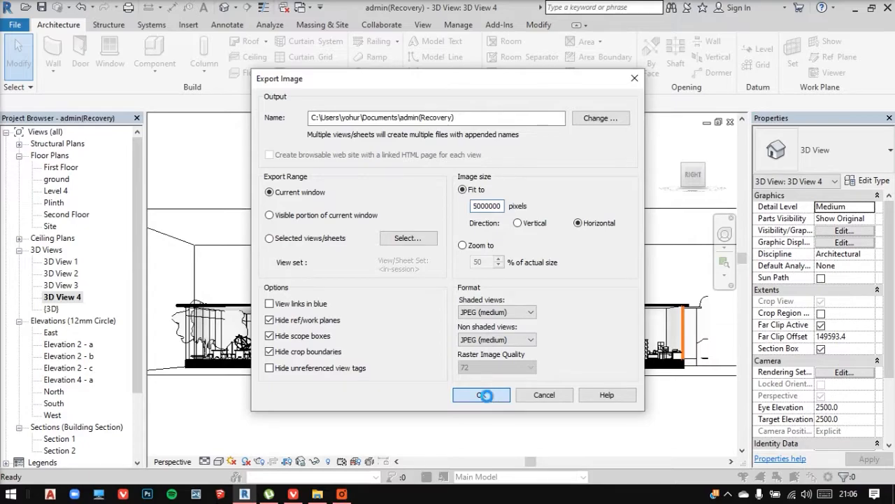
{"action": "left_click", "coordinate": [481, 395]}
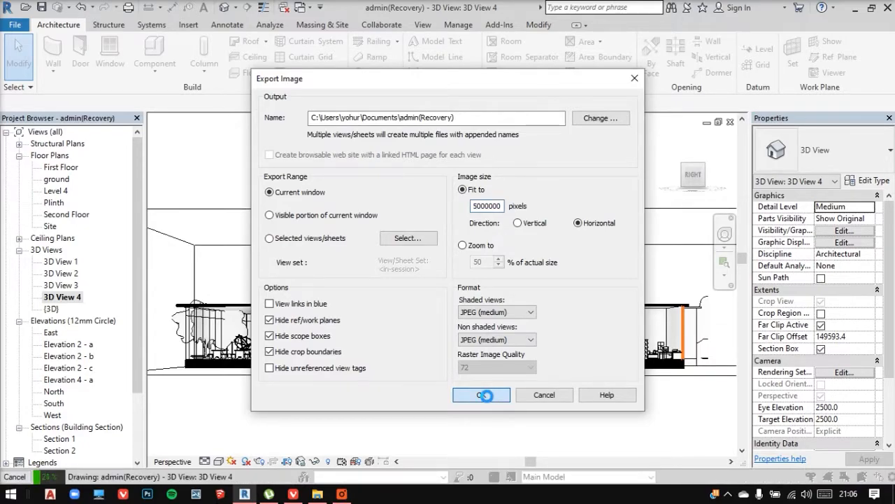
{"action": "left_click", "coordinate": [481, 394]}
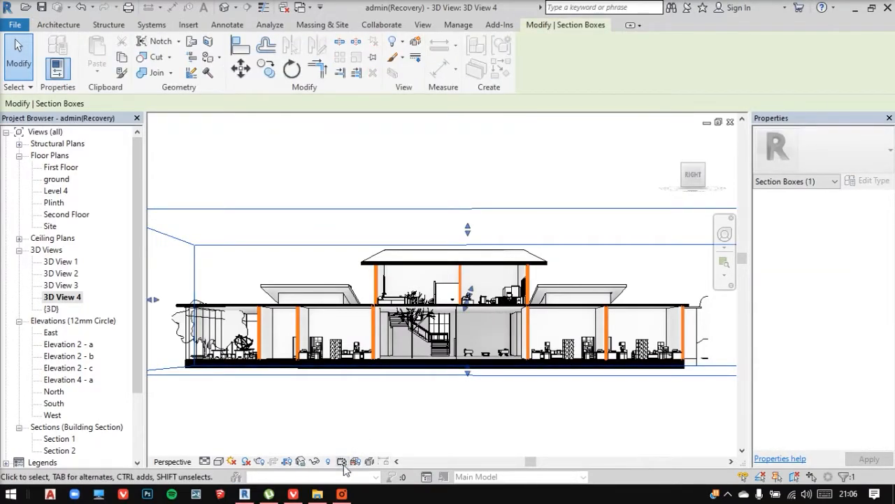
- Orbit the cut model to an aerial isometric angle showing roofs and courtyards
{"action": "left_click", "coordinate": [59, 26]}
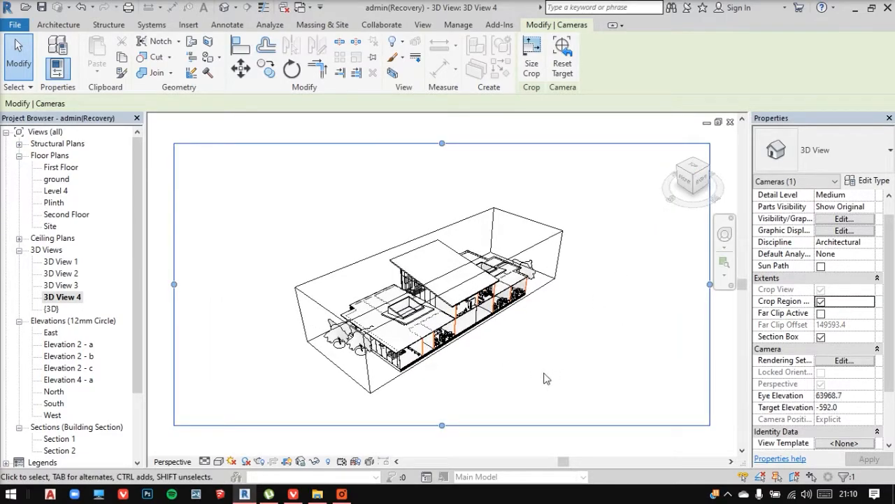
{"action": "mouse_move", "coordinate": [586, 342]}
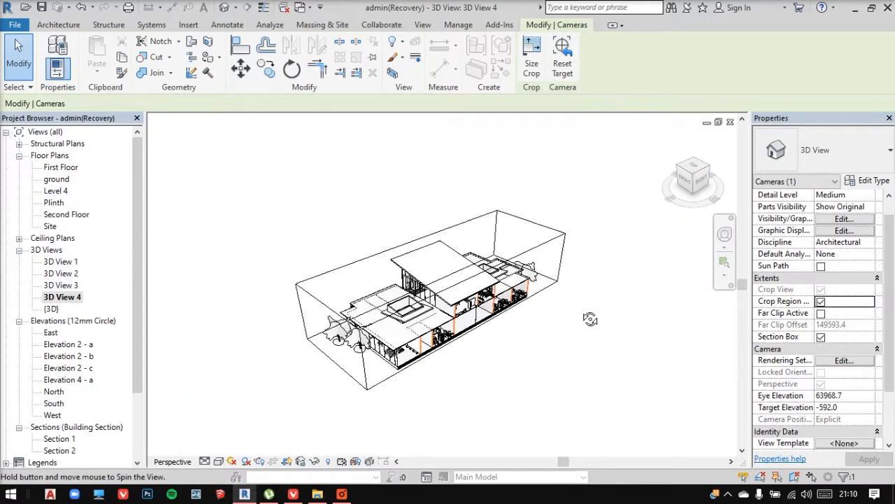
{"action": "left_click_drag", "start_coordinate": [590, 319], "coordinate": [568, 314]}
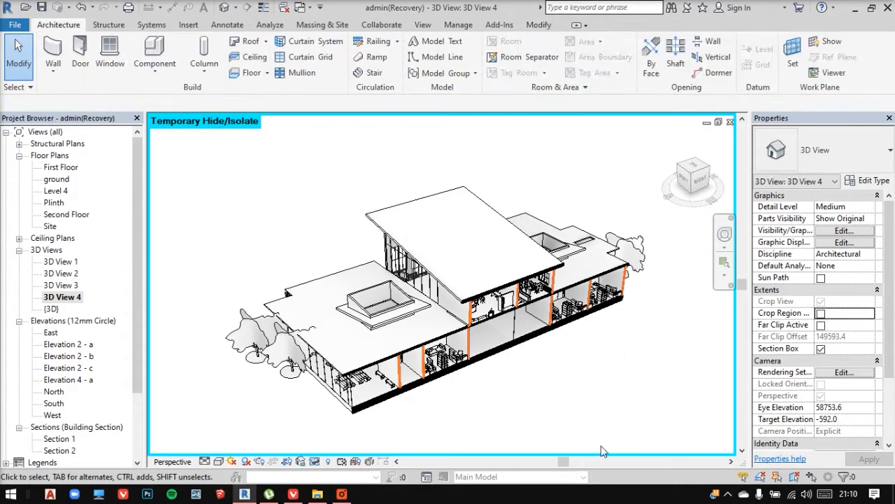
{"action": "mouse_move", "coordinate": [625, 378]}
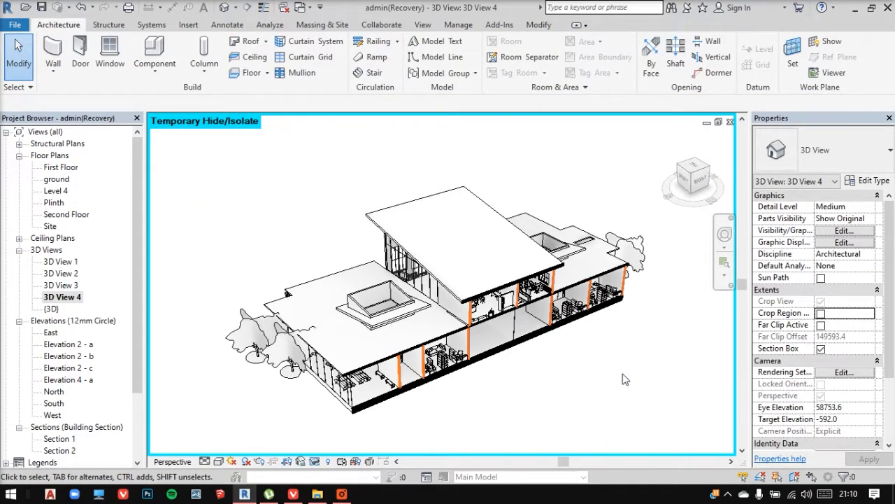
- Export the isometric view as JPEG 'admin section' fitted to 15000 pixels in Documents
{"action": "left_click", "coordinate": [14, 25]}
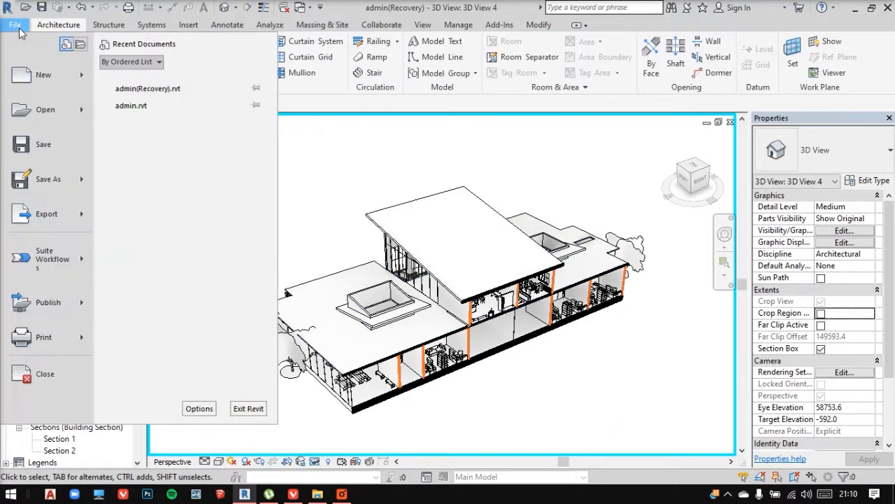
{"action": "left_click", "coordinate": [46, 213]}
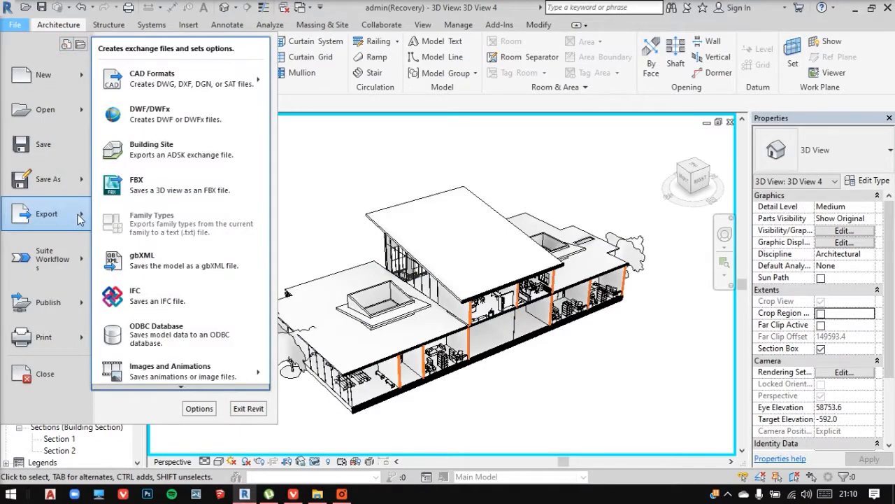
{"action": "mouse_move", "coordinate": [218, 344]}
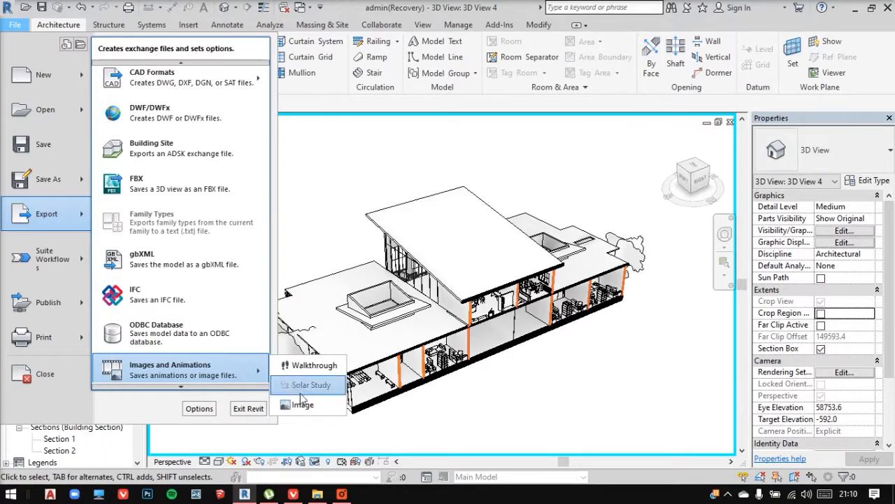
{"action": "left_click", "coordinate": [301, 405]}
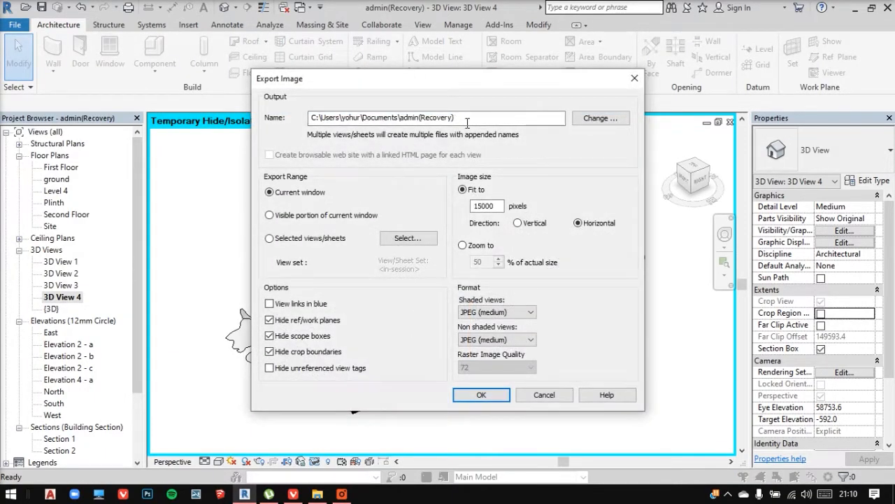
{"action": "double_click", "coordinate": [438, 117]}
{"action": "type", "text": " section"}
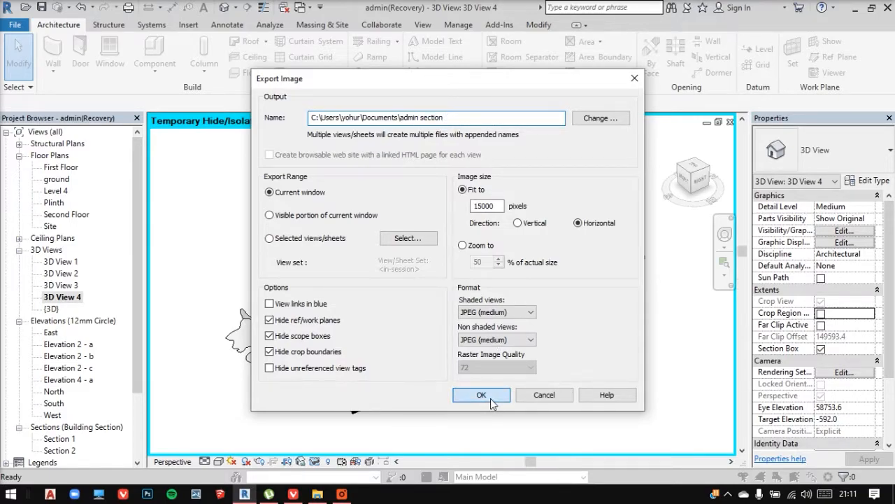
{"action": "left_click", "coordinate": [482, 395]}
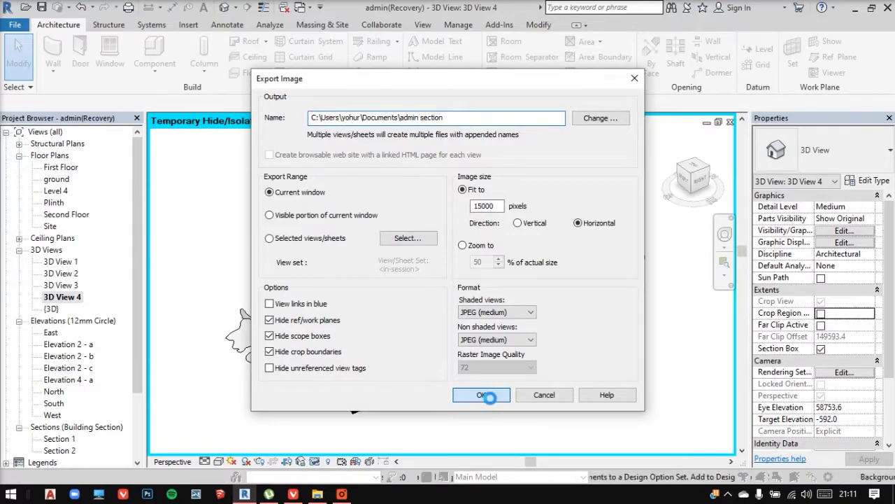
{"action": "left_click", "coordinate": [482, 395]}
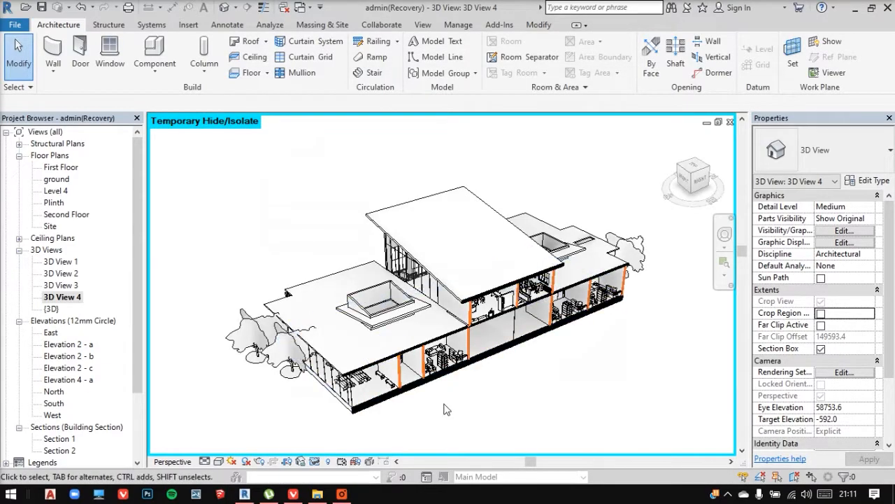
{"action": "left_click", "coordinate": [317, 494]}
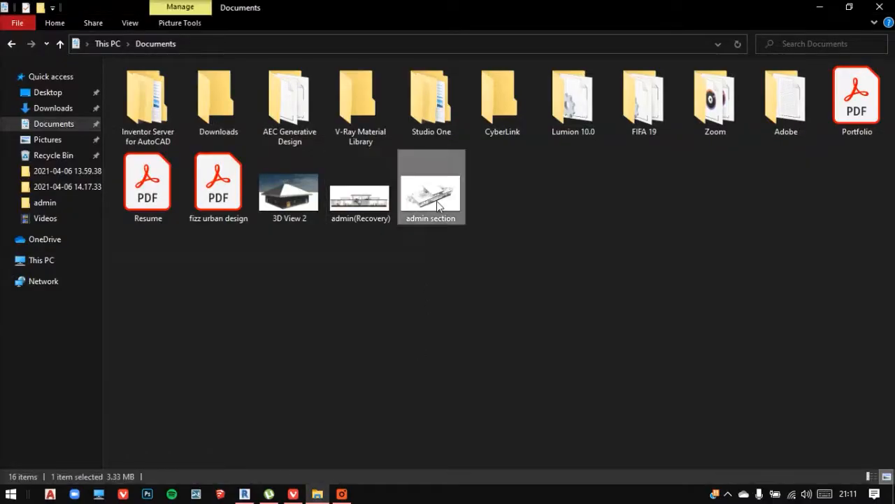
- Open admin section.jpg from Documents in Windows Photos
{"action": "double_click", "coordinate": [431, 189]}
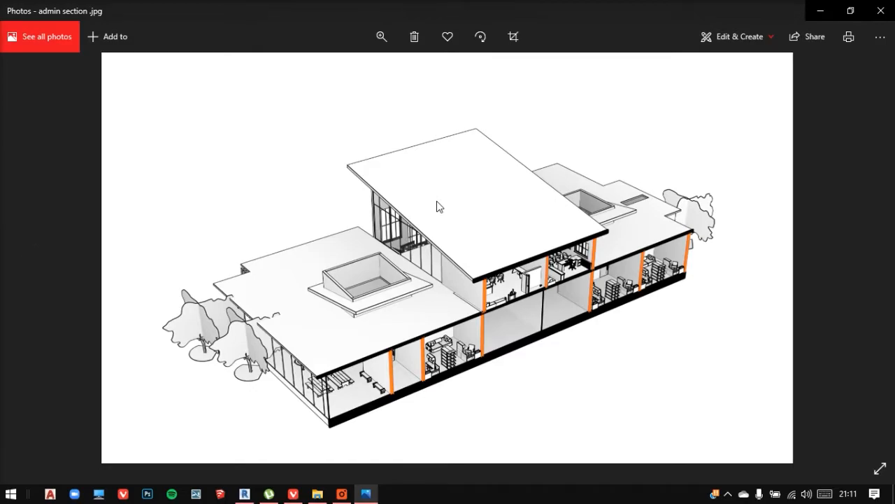
{"action": "mouse_move", "coordinate": [196, 149]}
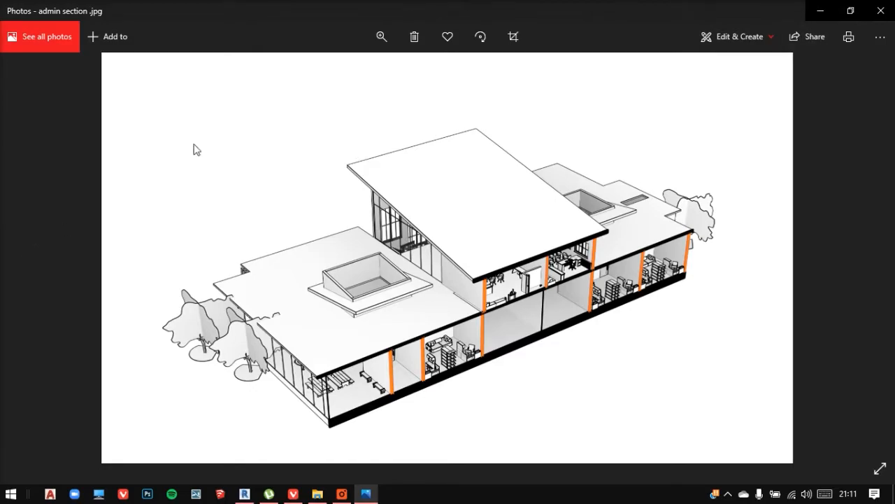